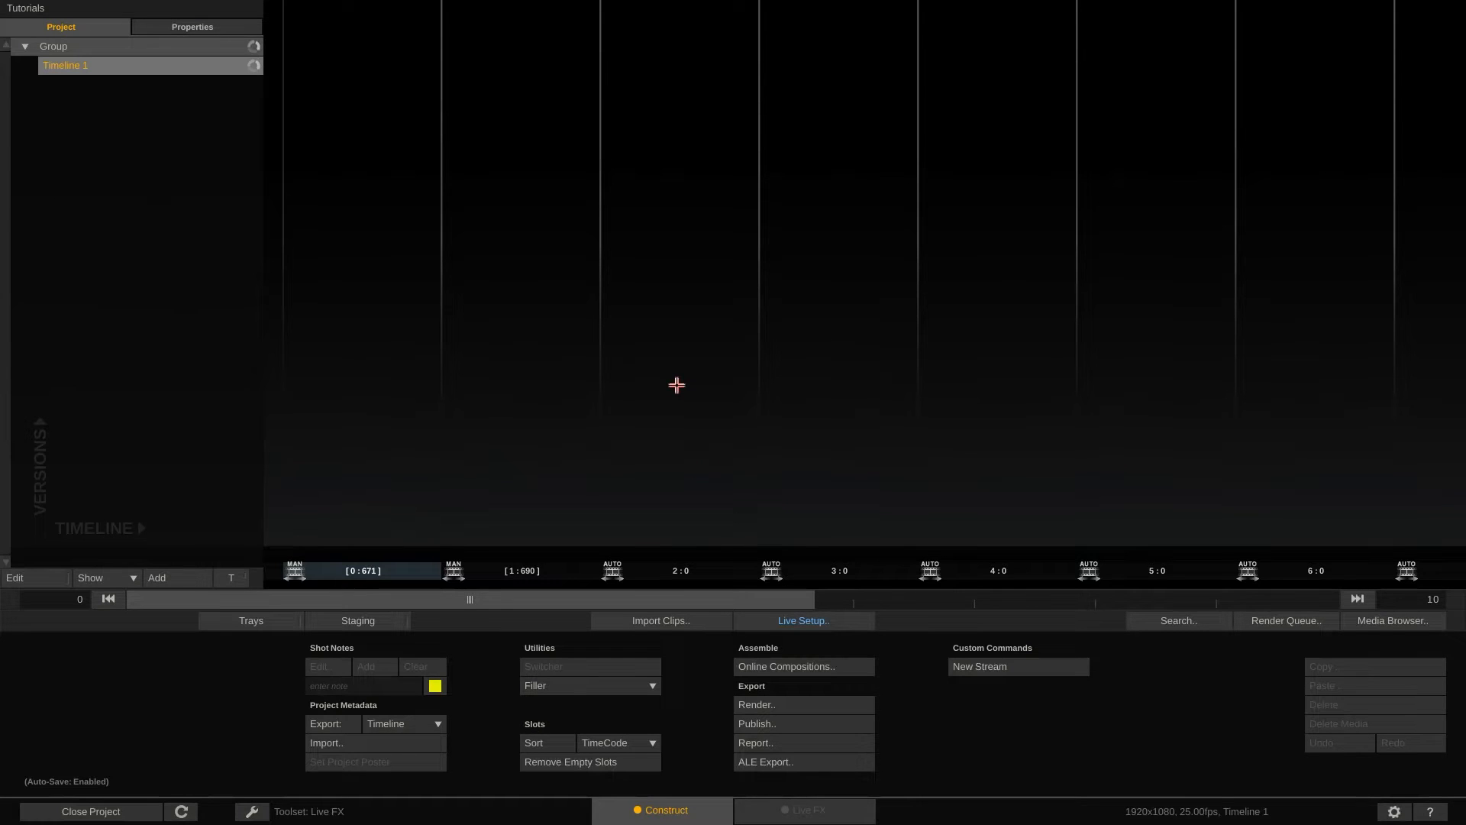
Step: Switch to the Live FX toolset and create Live Comp 1 tracked by the RealSense Tracker
left_click(307, 811)
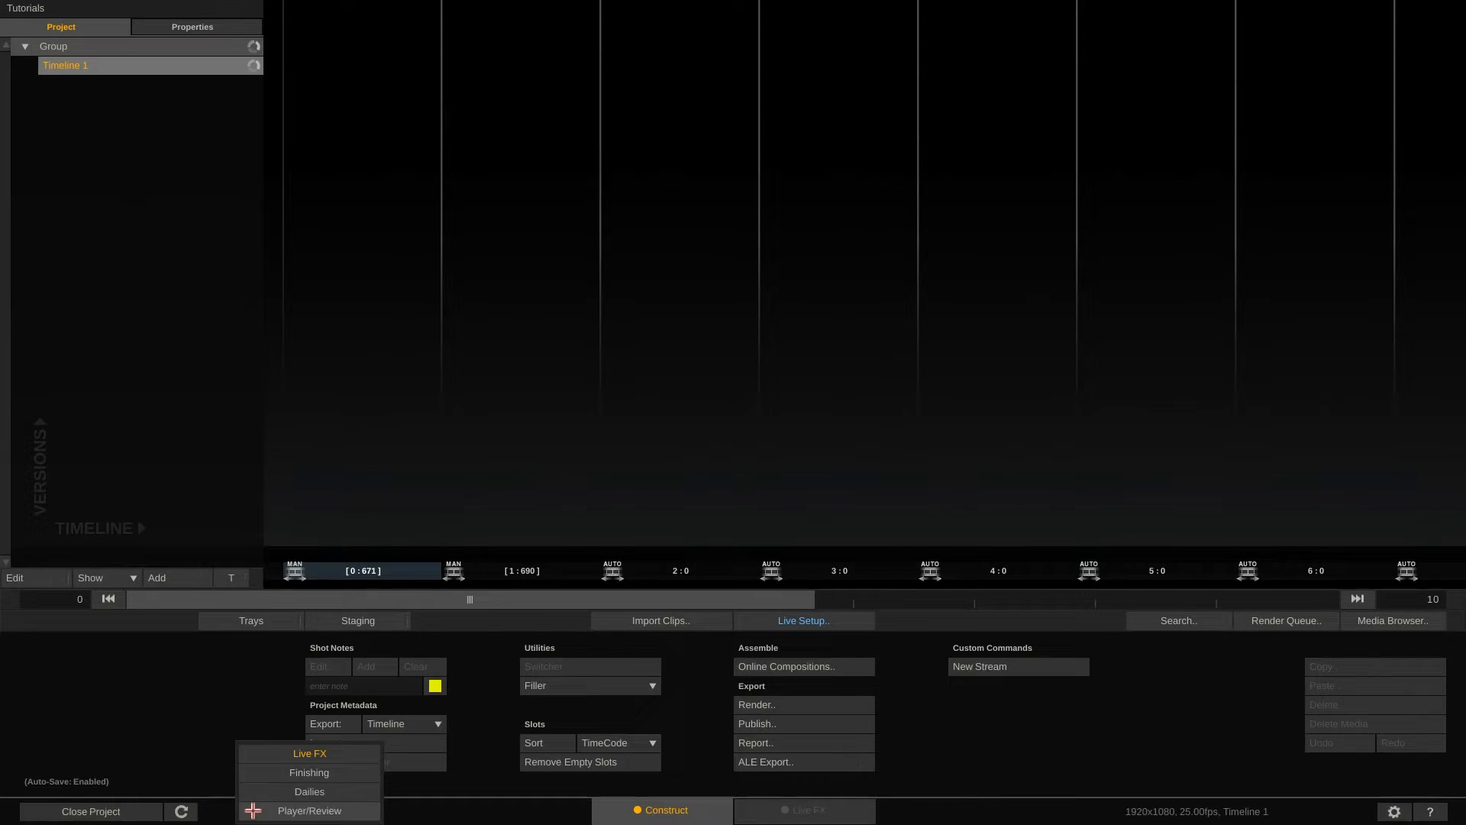
mouse_move(310, 753)
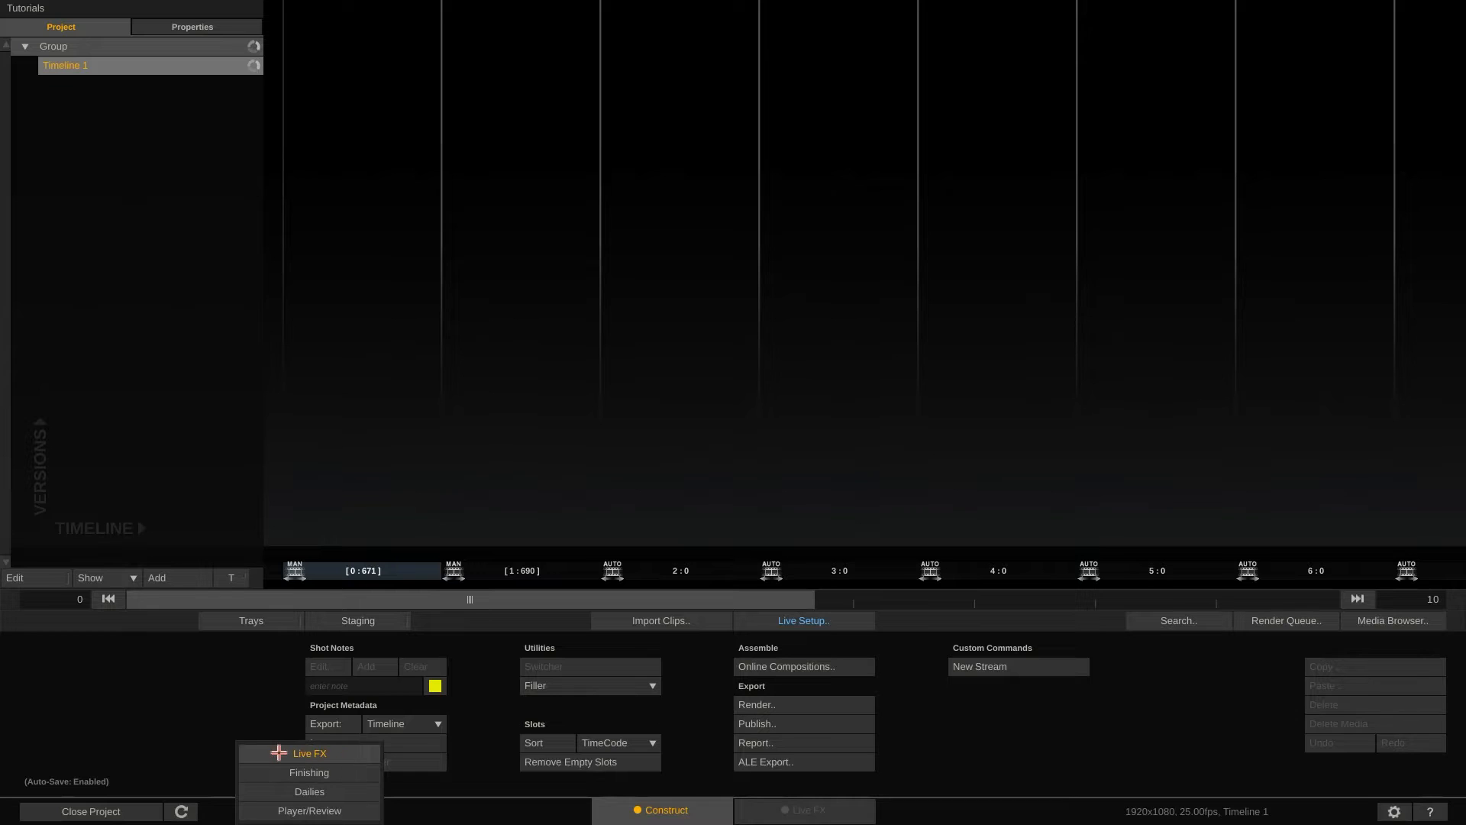
left_click(309, 753)
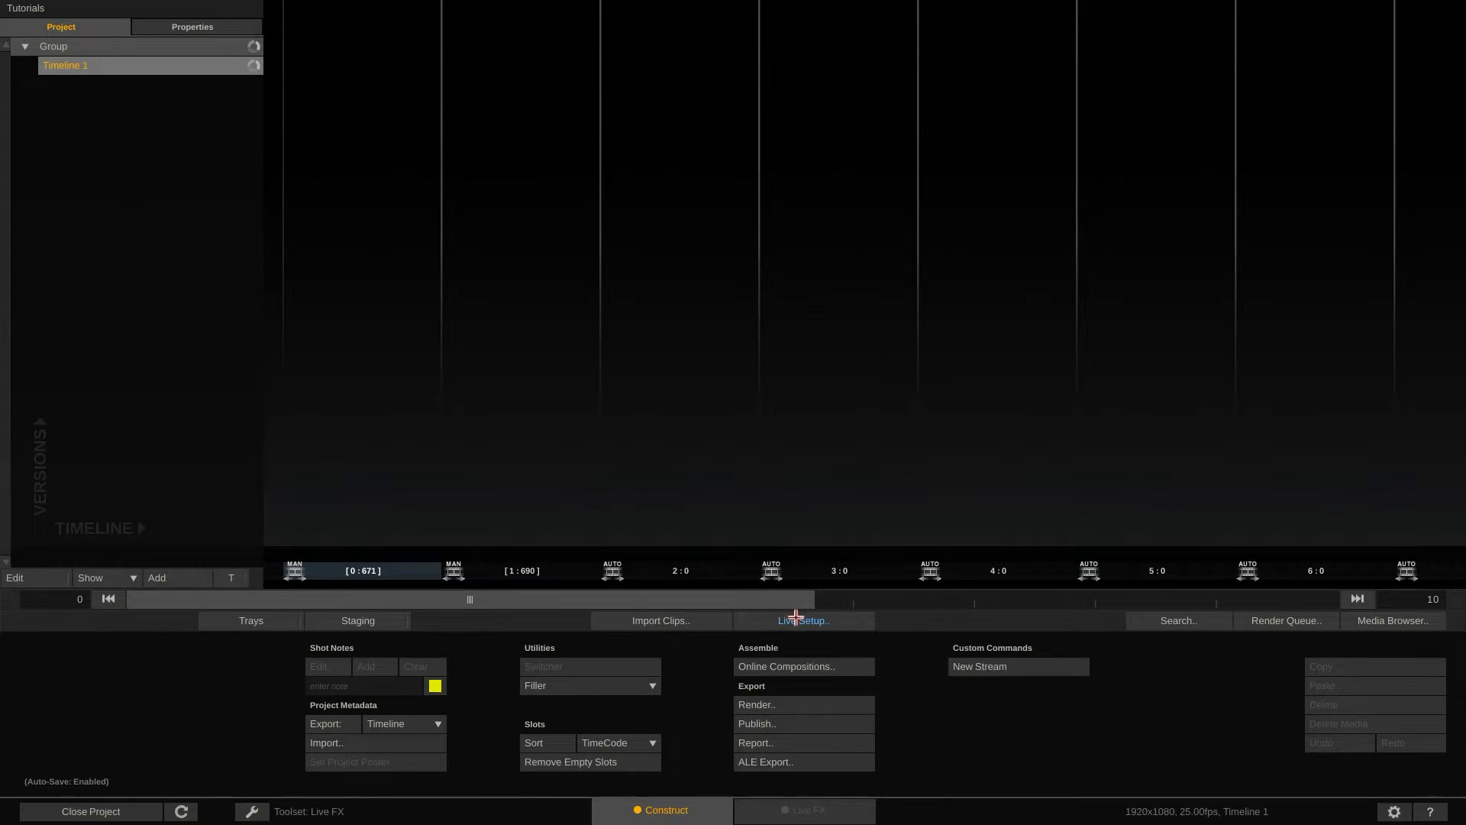
left_click(802, 620)
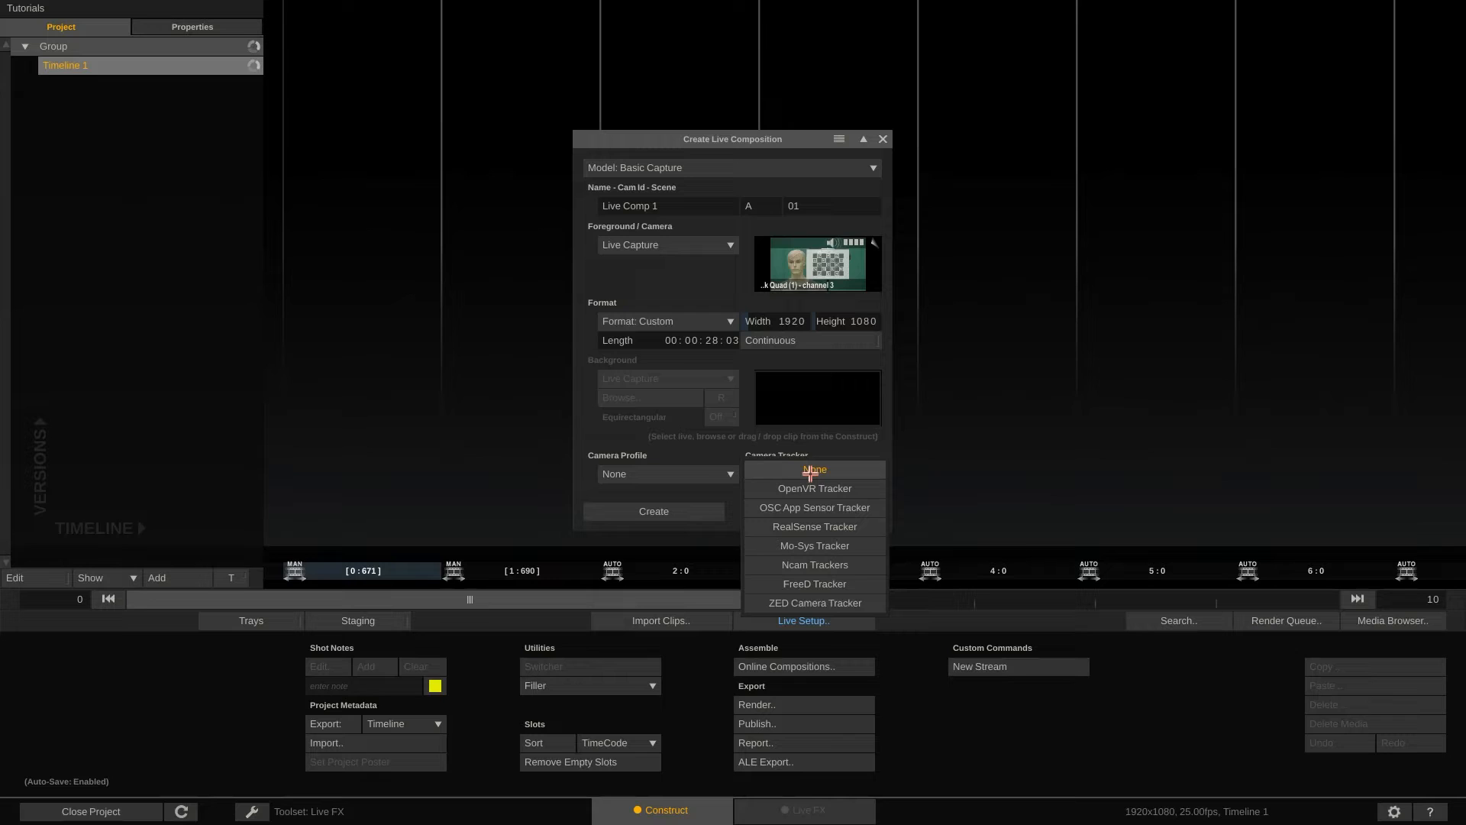
mouse_move(813, 526)
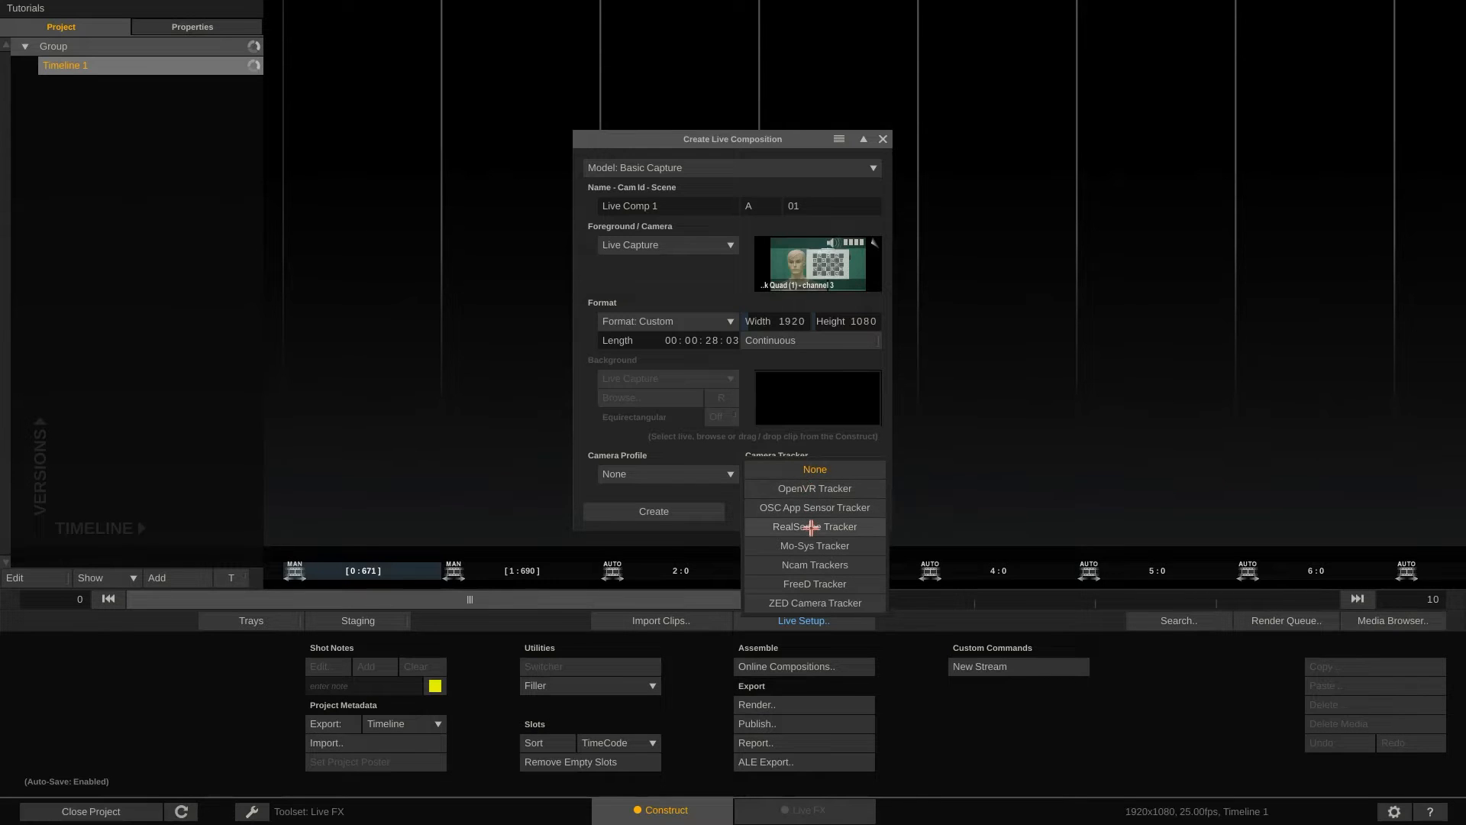
left_click(811, 526)
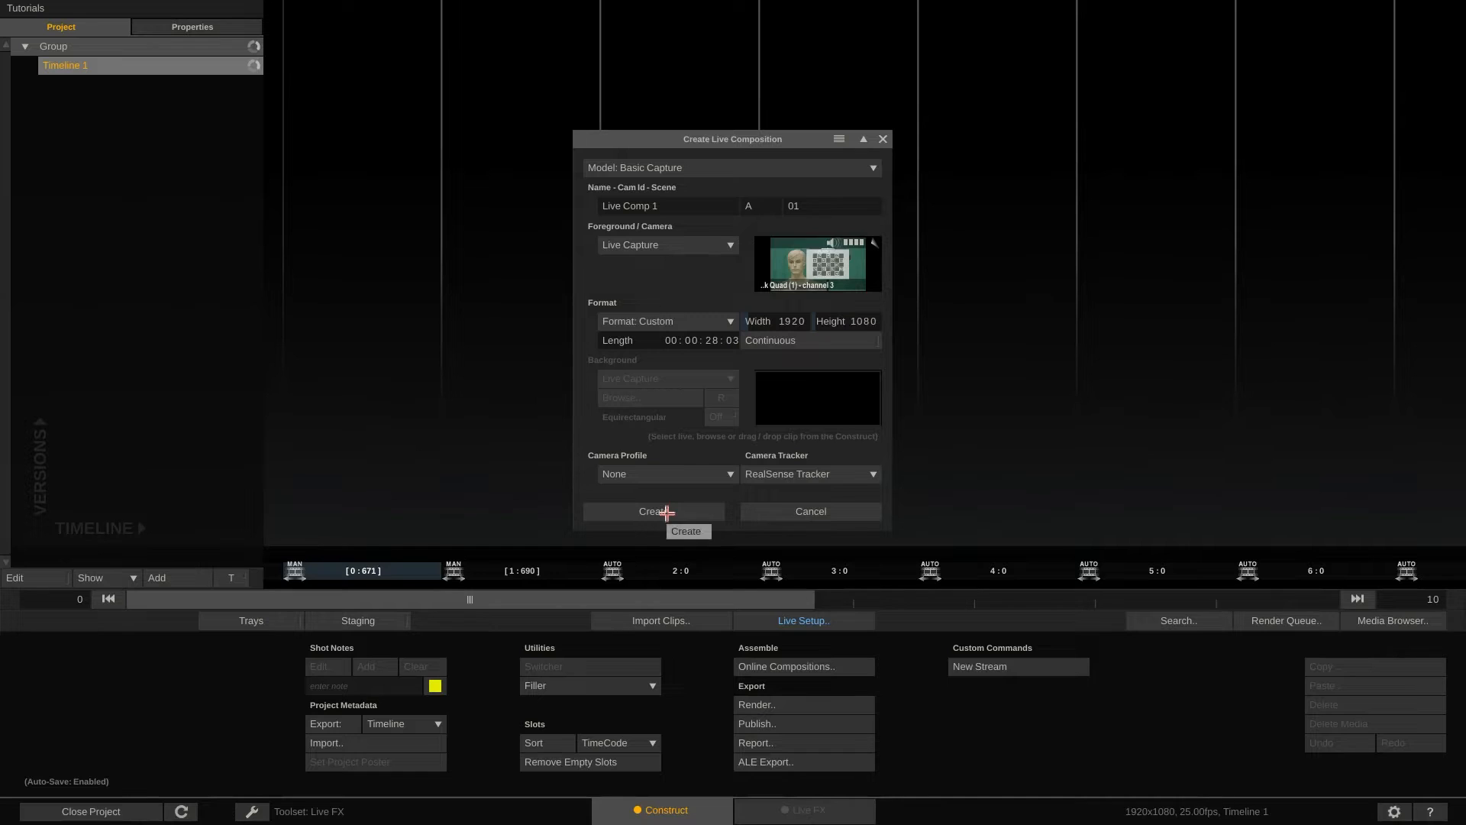
left_click(652, 511)
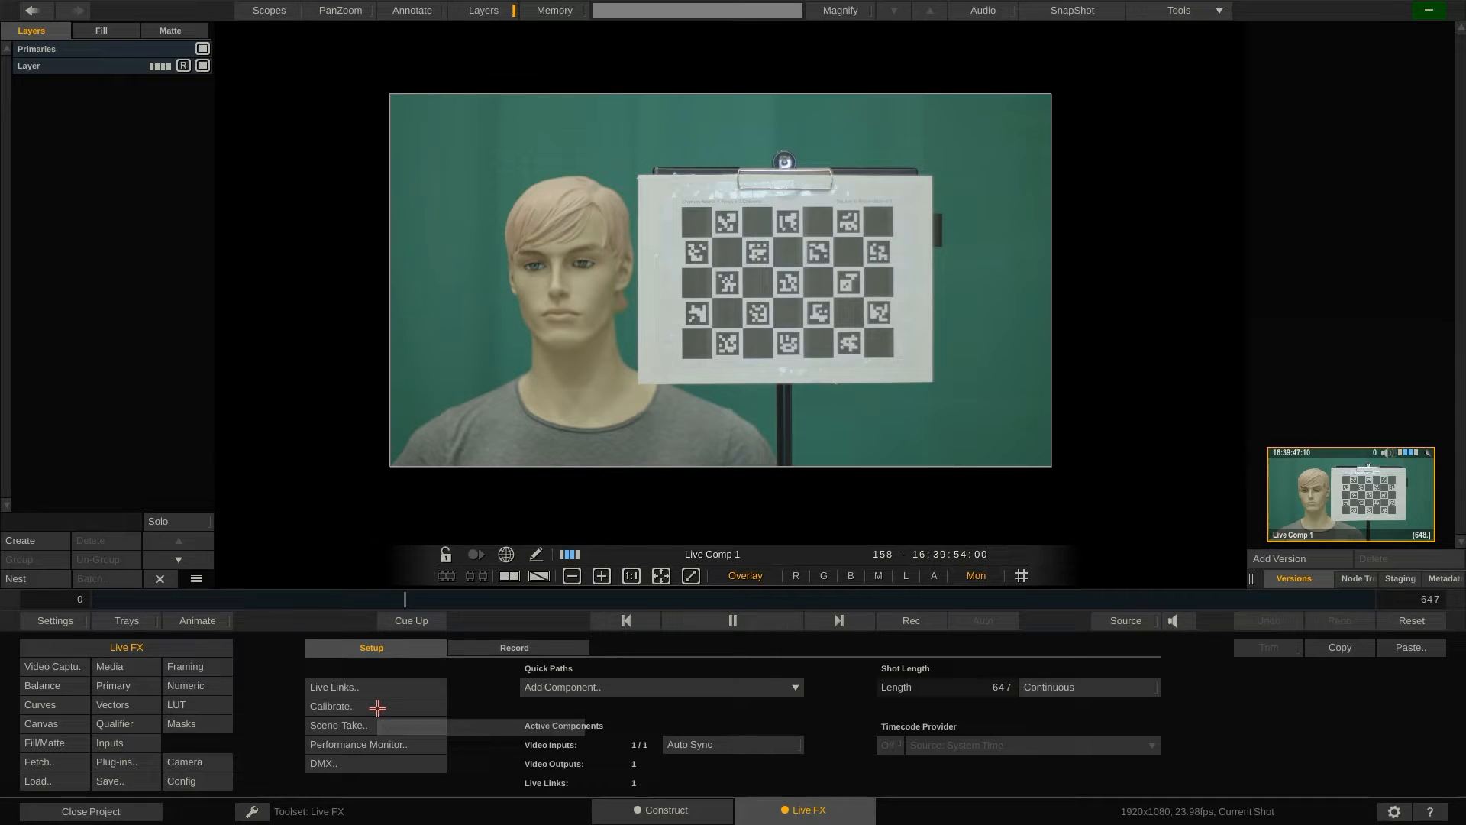
Step: Choose a Charuco calibration board and review the example board and Aruco marker images
left_click(332, 706)
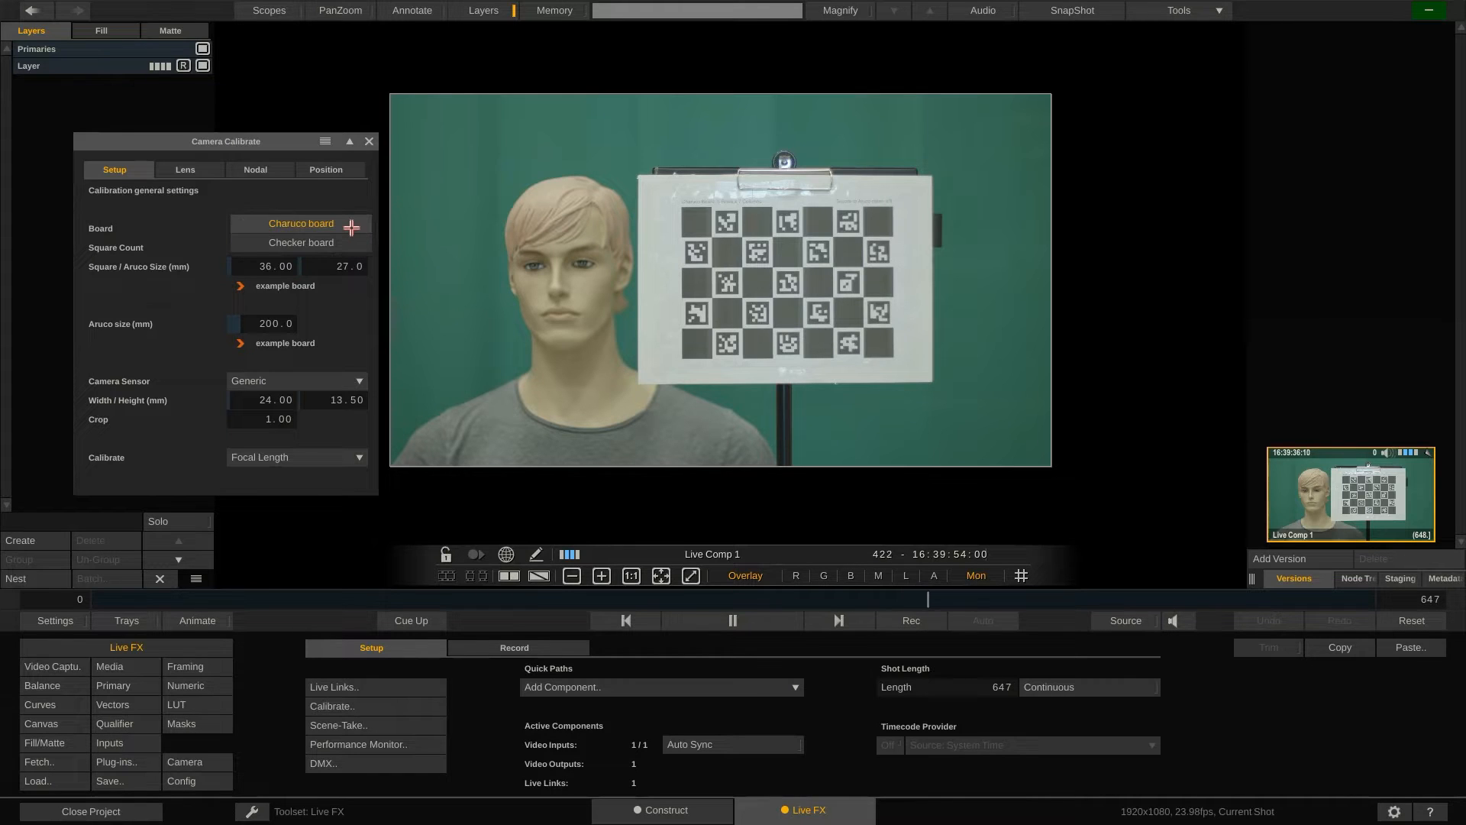
left_click(295, 227)
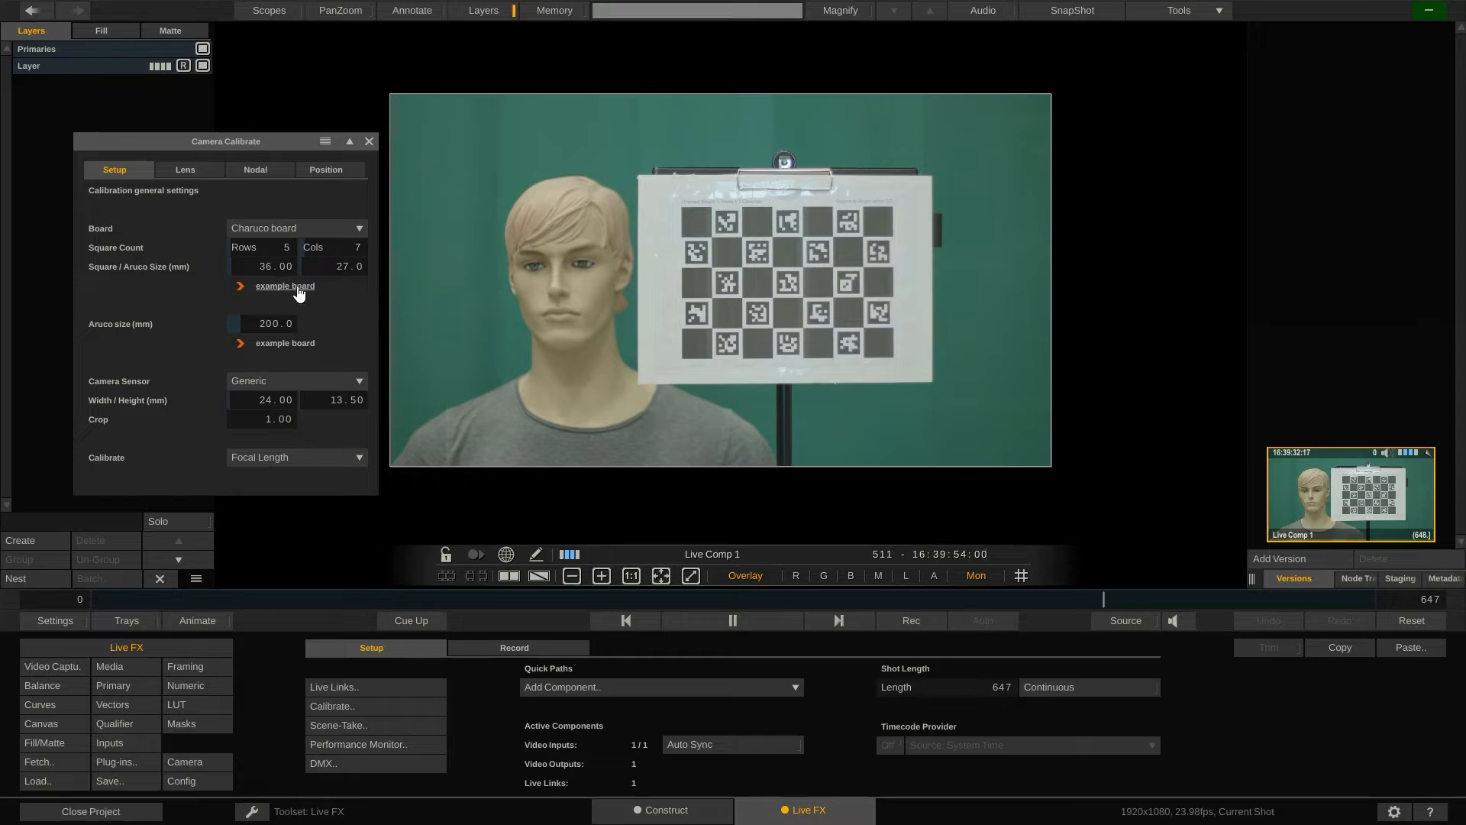
left_click(285, 286)
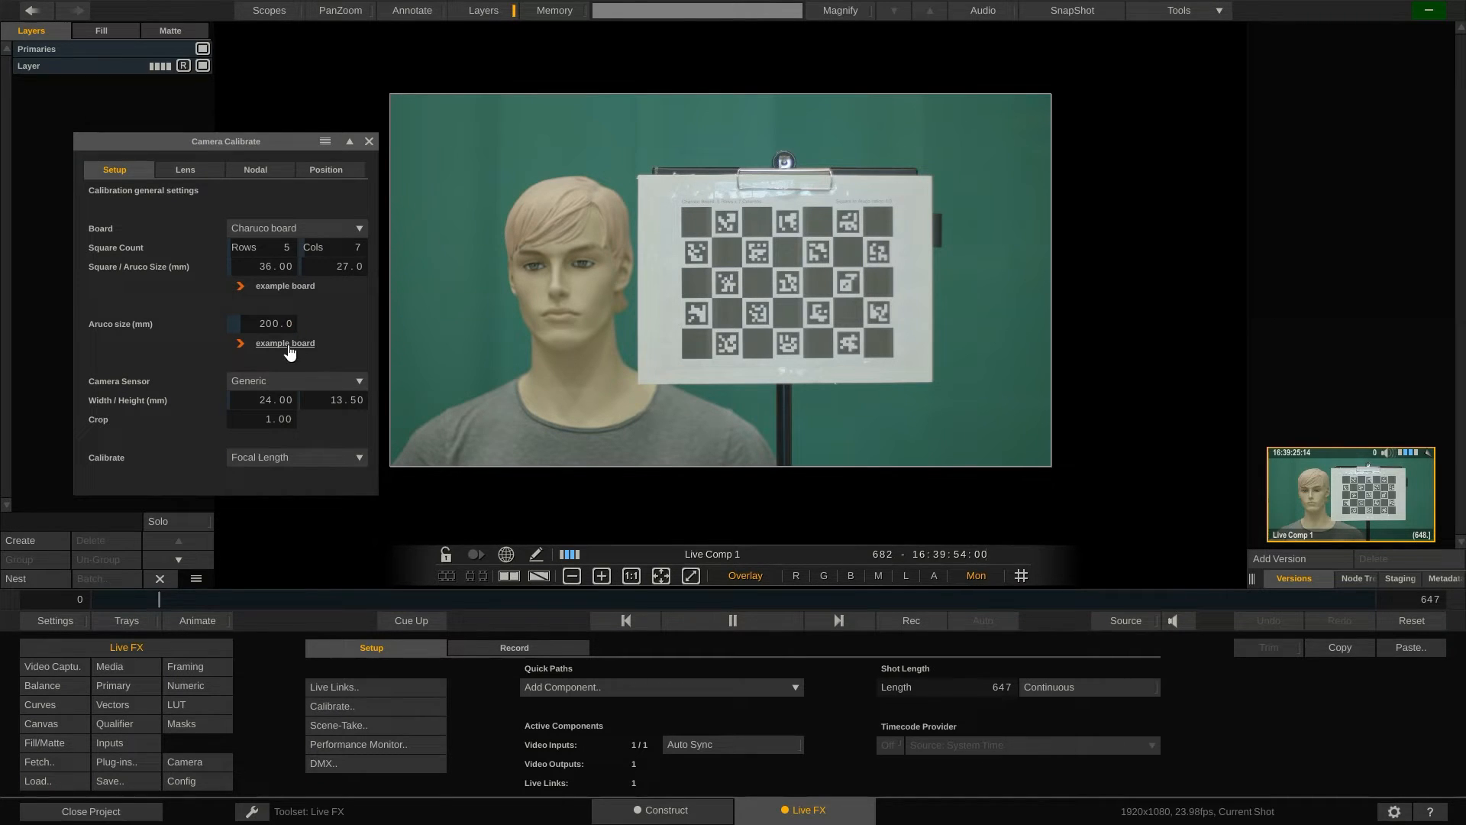
left_click(286, 343)
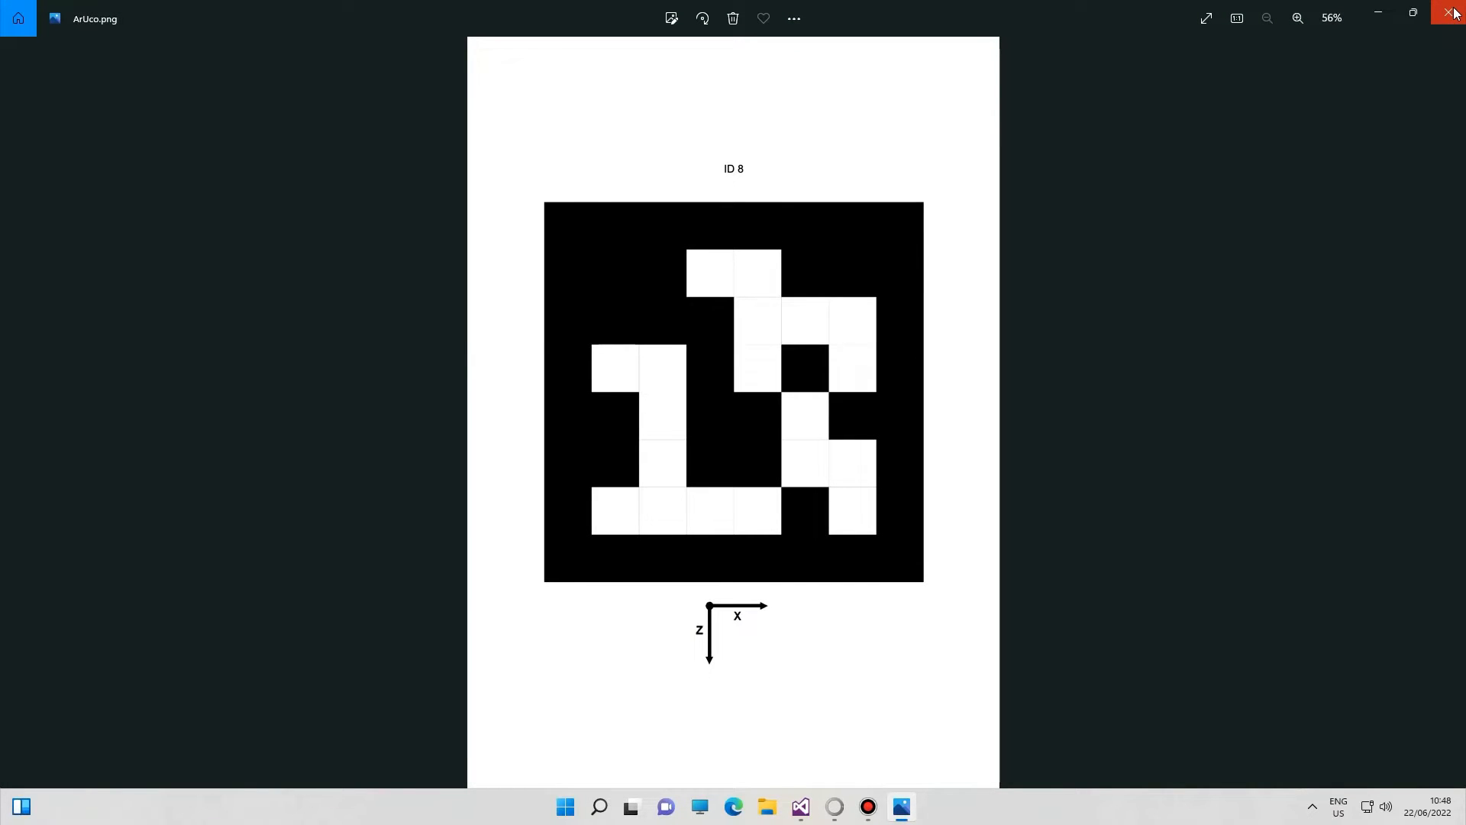
left_click(1456, 13)
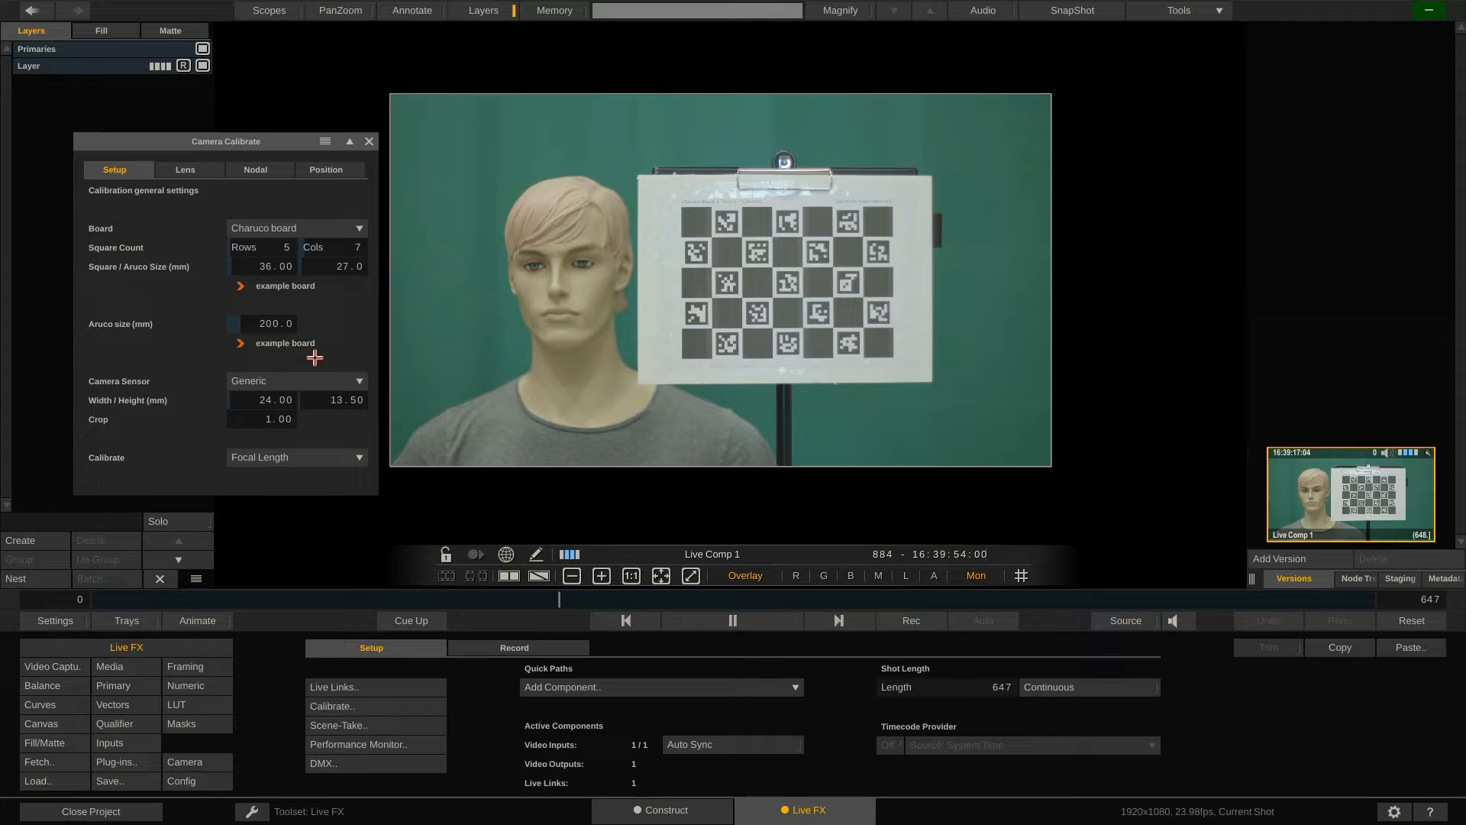
mouse_move(302, 380)
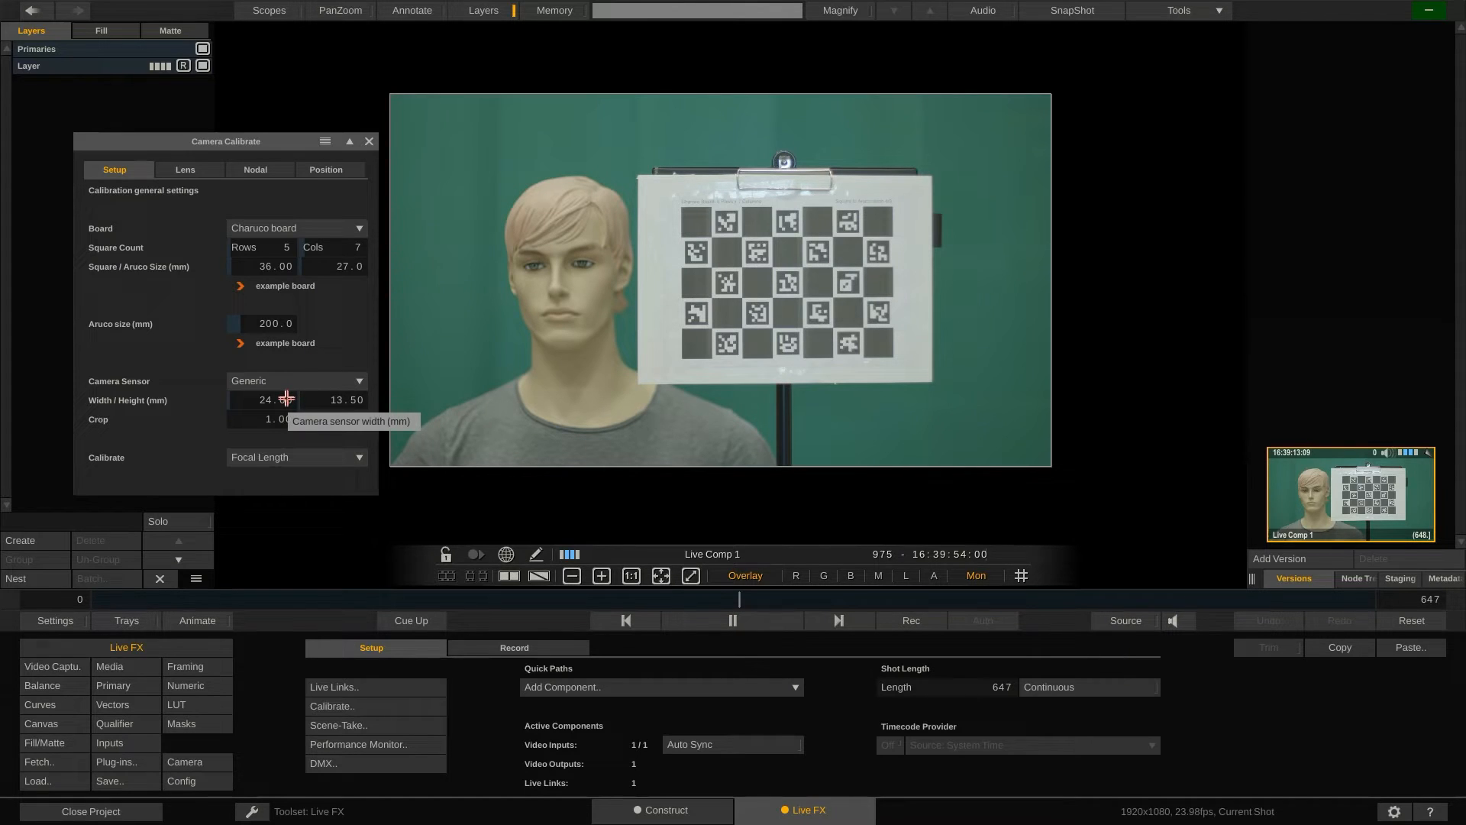
Step: Enter a custom sensor size of 24.60 × 12.97 mm and review the Calibrate property list
left_click(273, 398)
type("24.6")
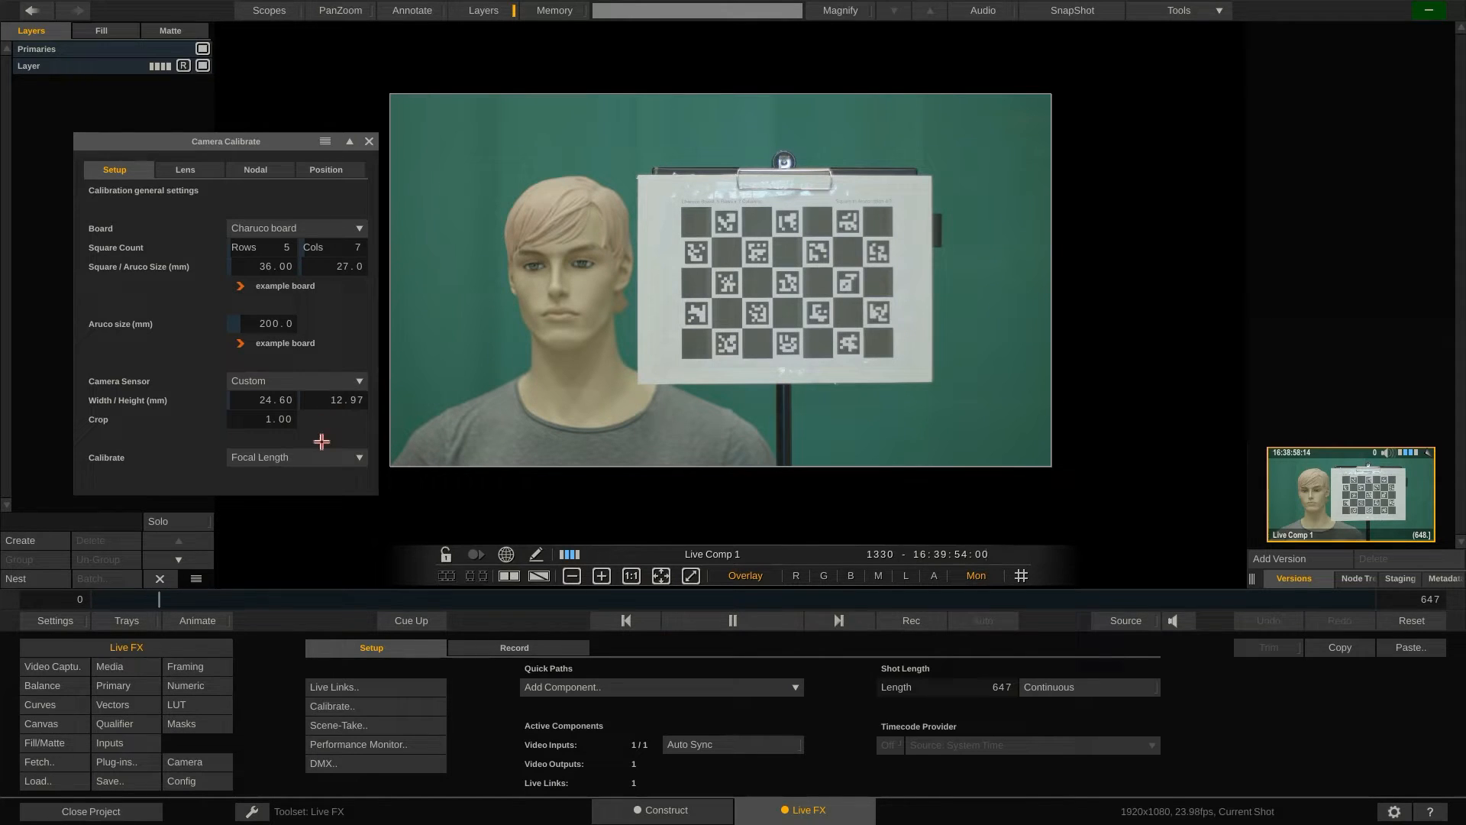
left_click(357, 456)
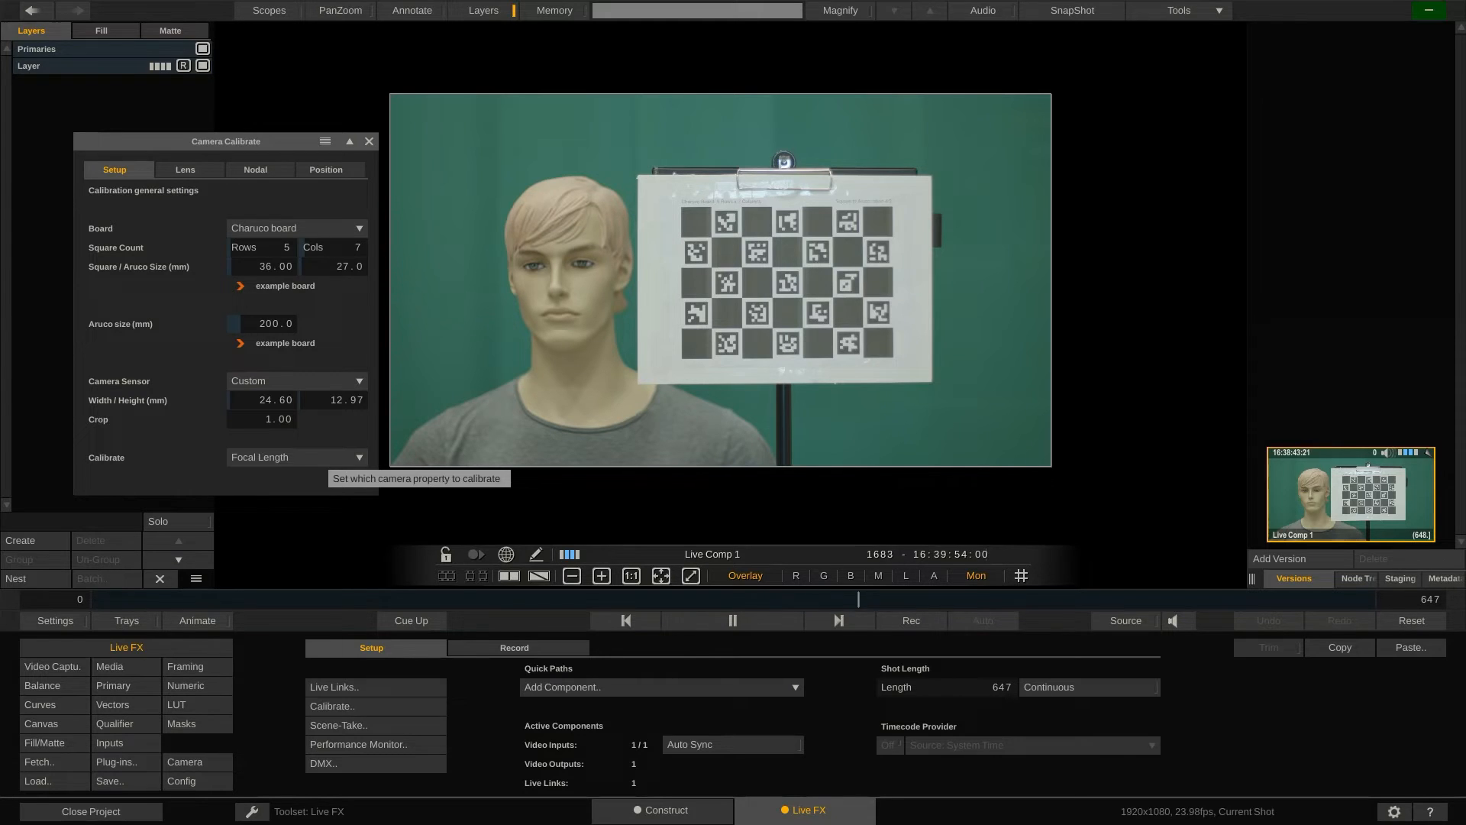
left_click(183, 170)
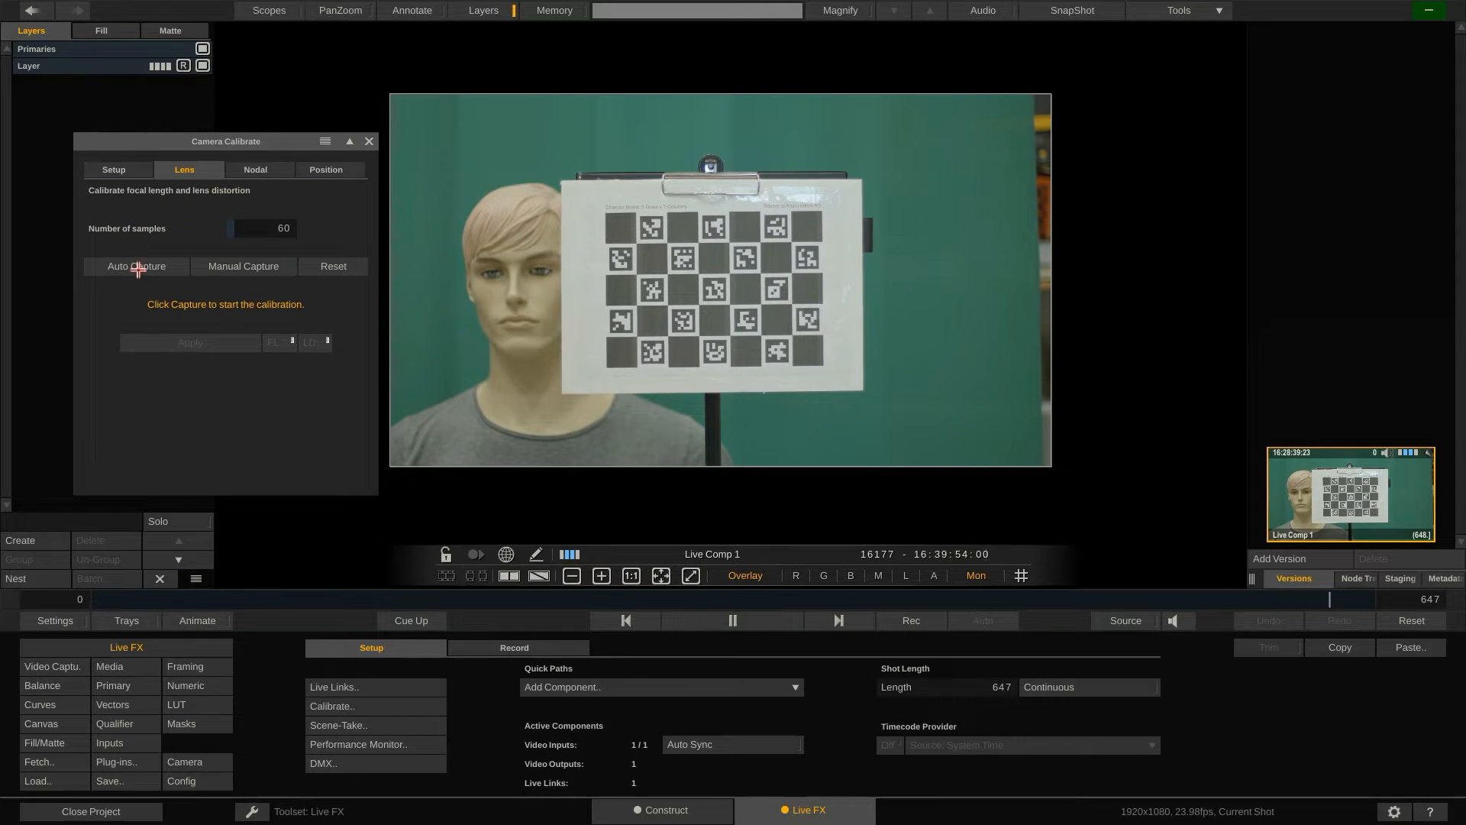
Step: Run Auto Capture until all 60 lens samples are collected, giving focal length 52.92
left_click(136, 266)
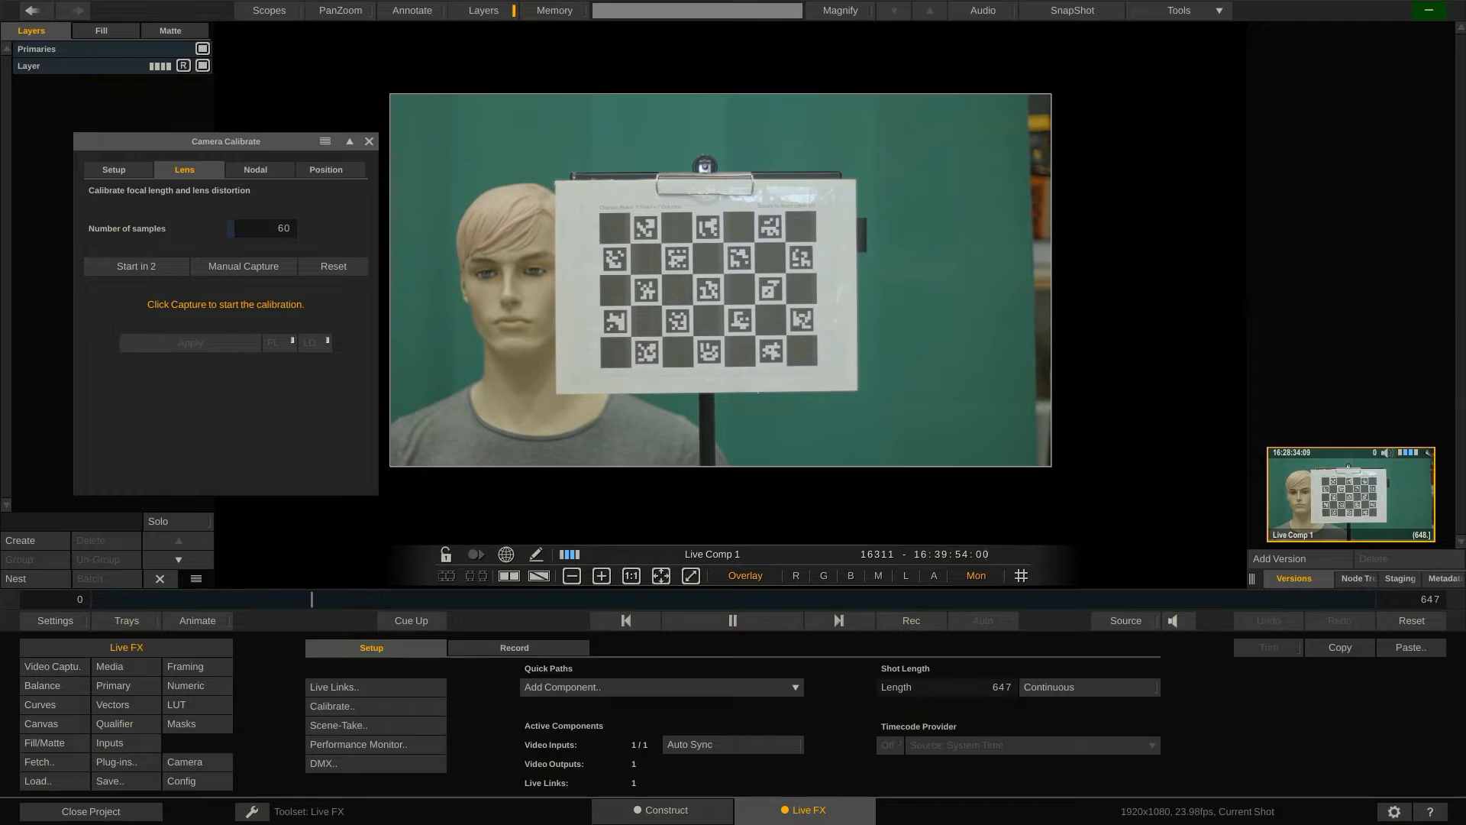
left_click(136, 266)
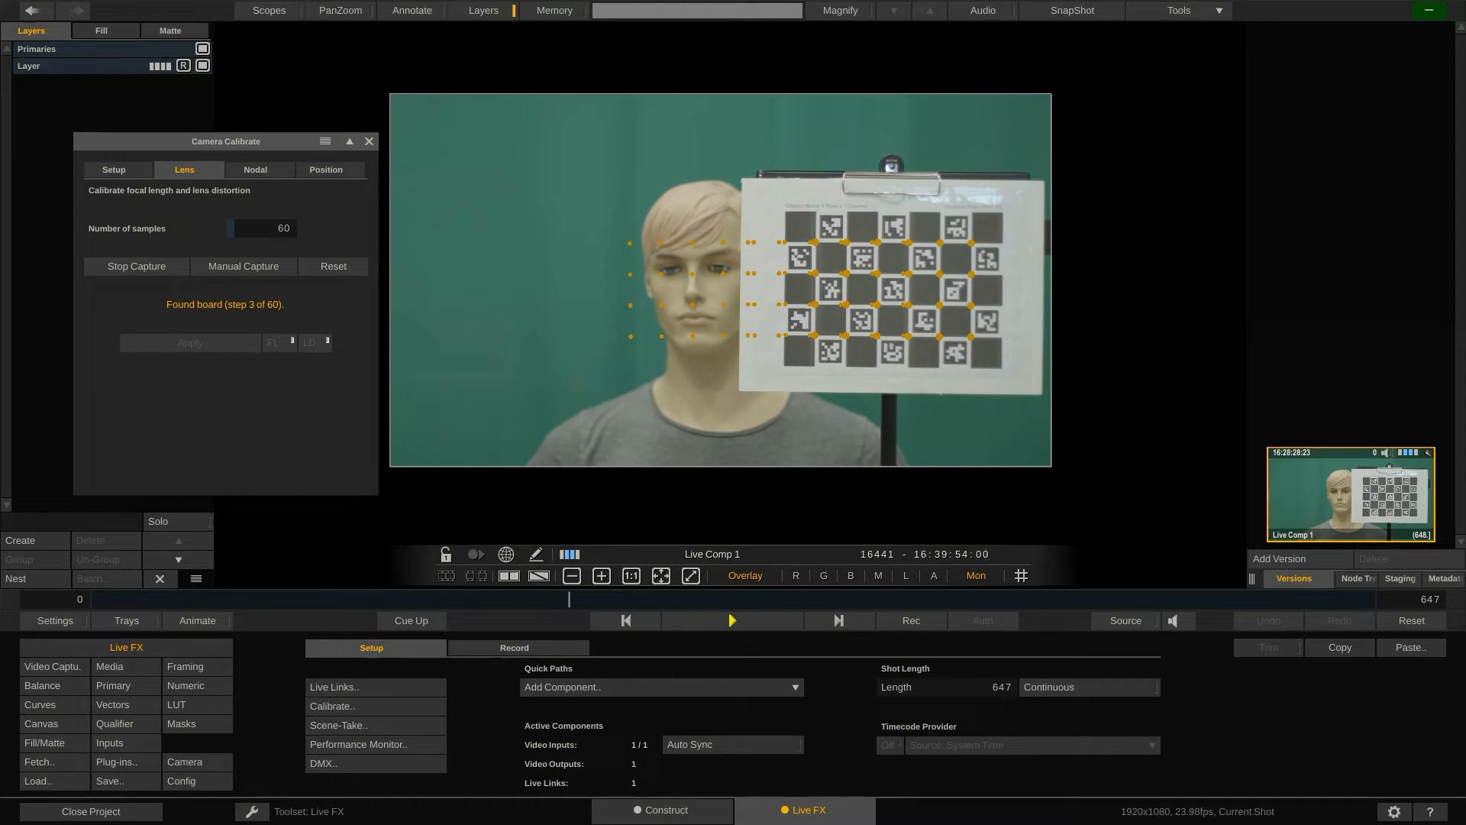
left_click(731, 620)
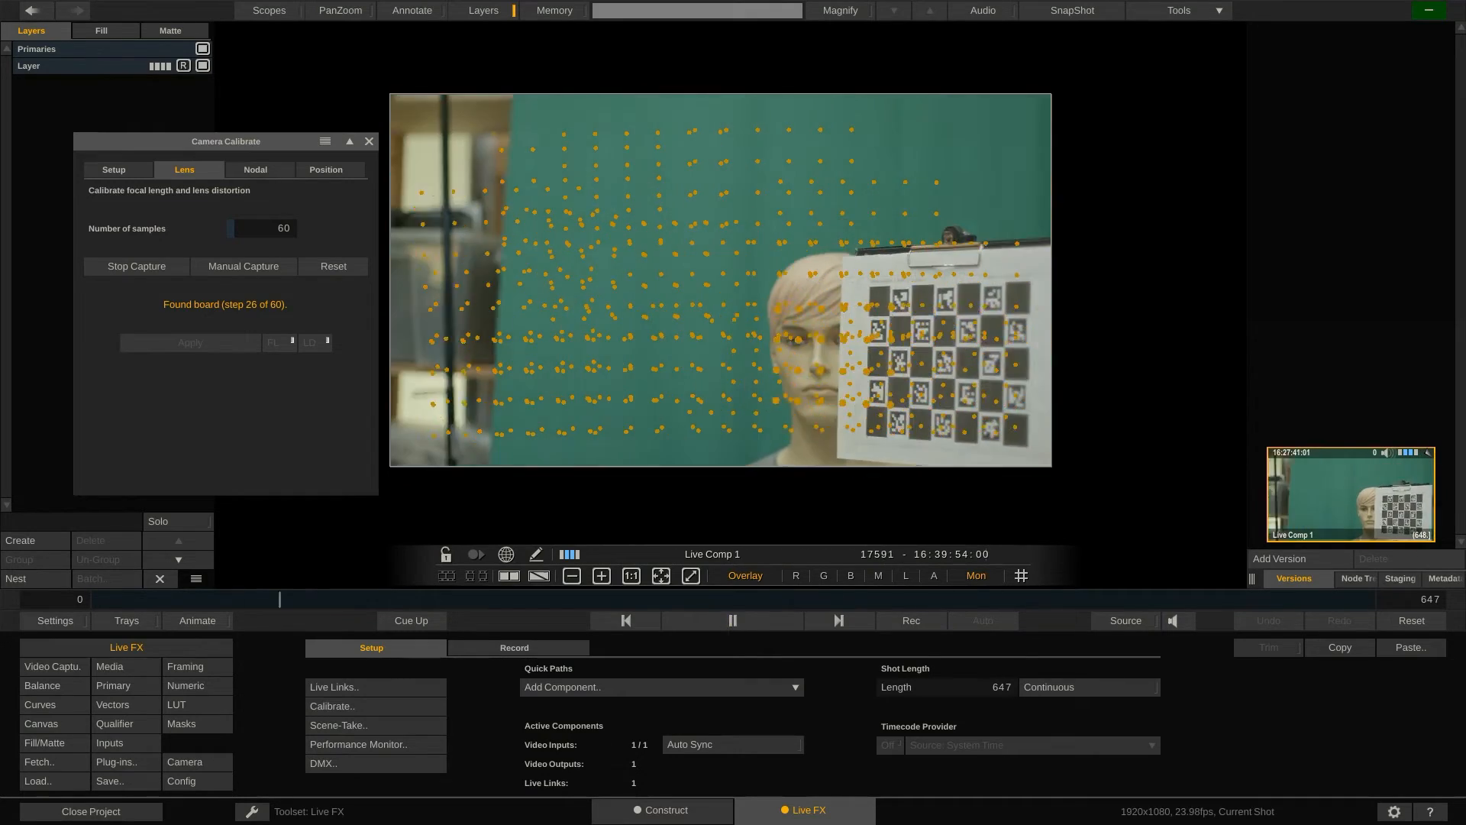
left_click(732, 620)
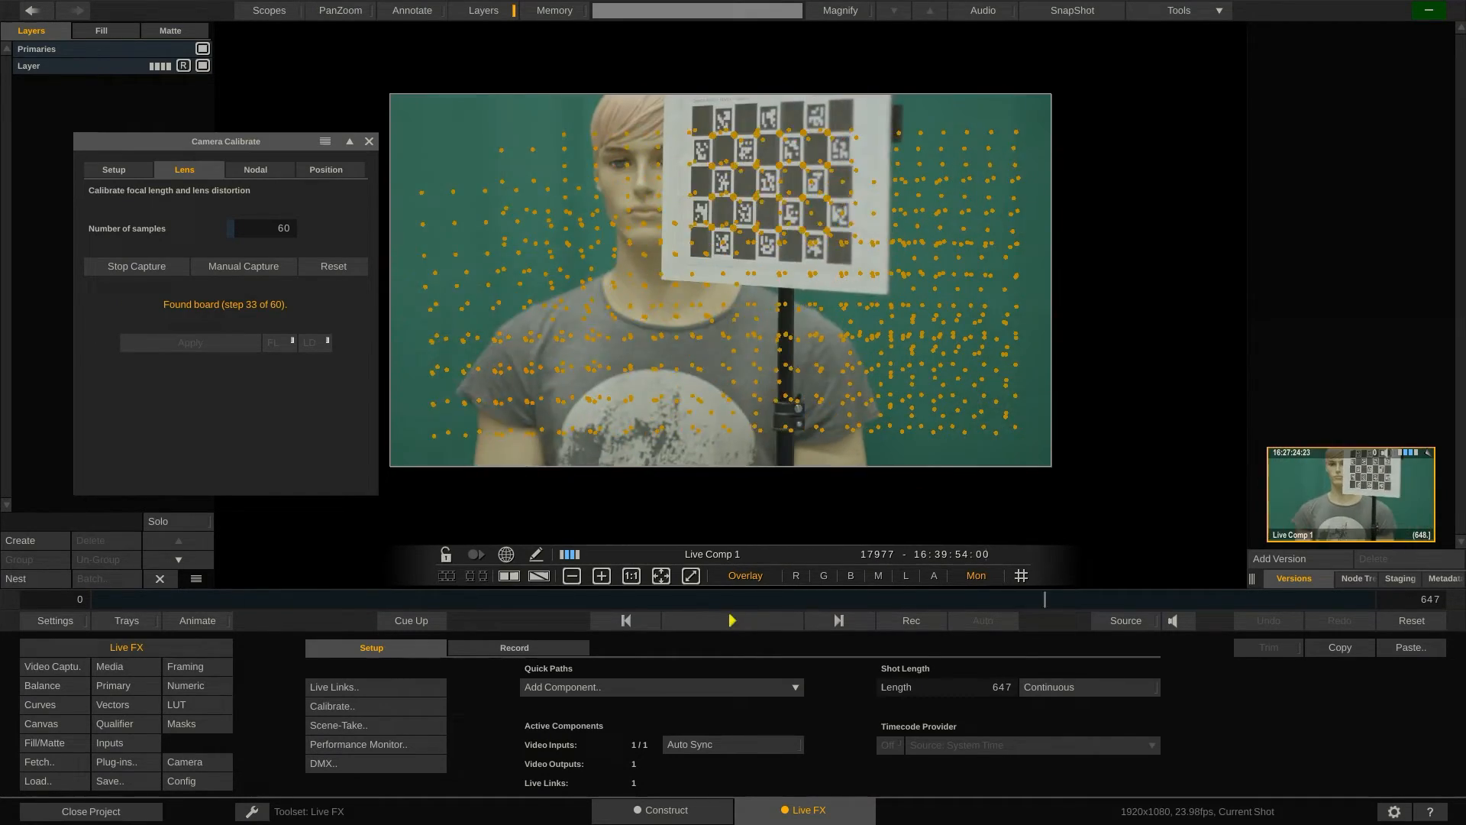
left_click(731, 620)
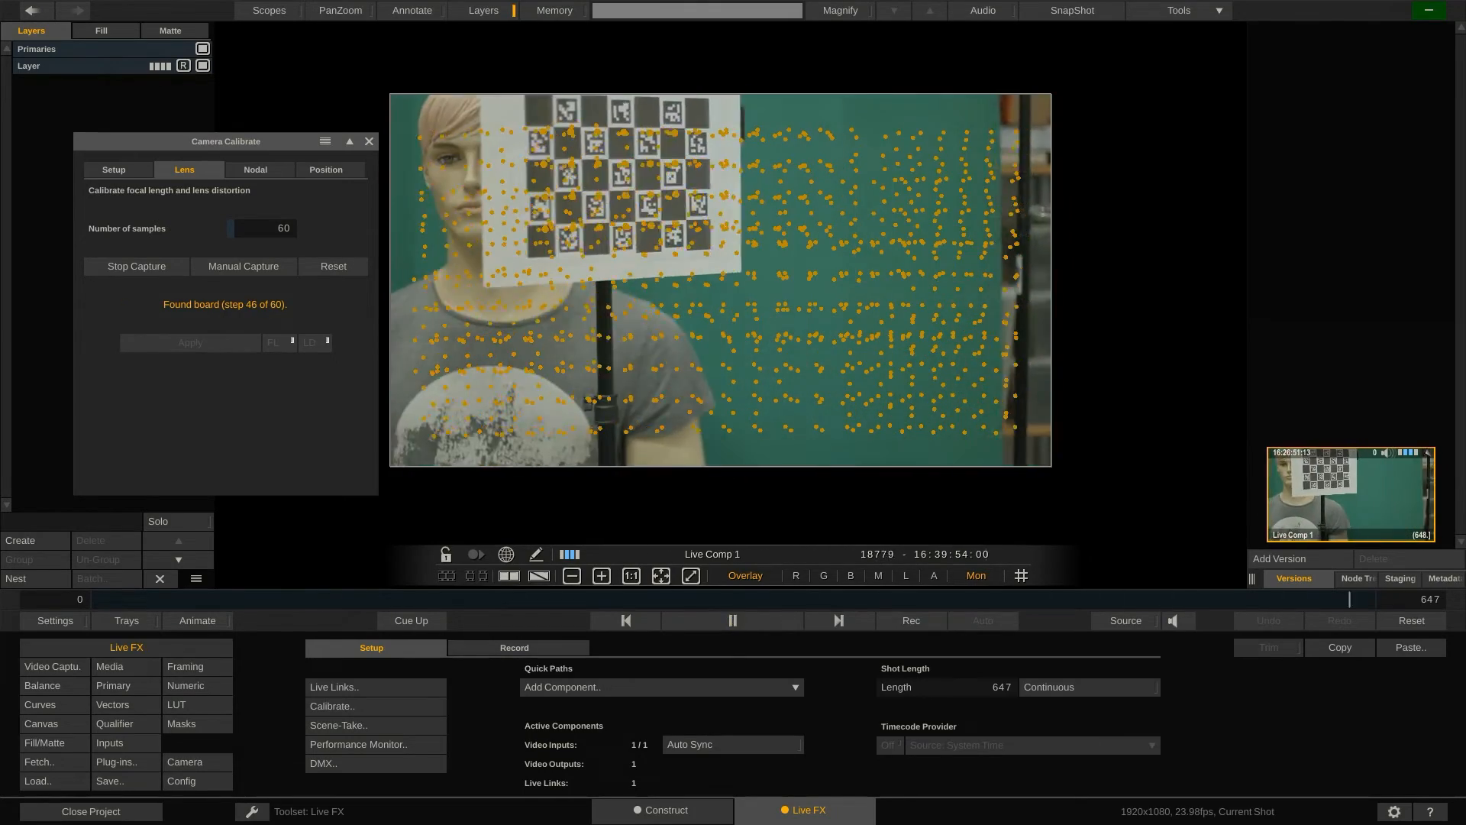
left_click(732, 620)
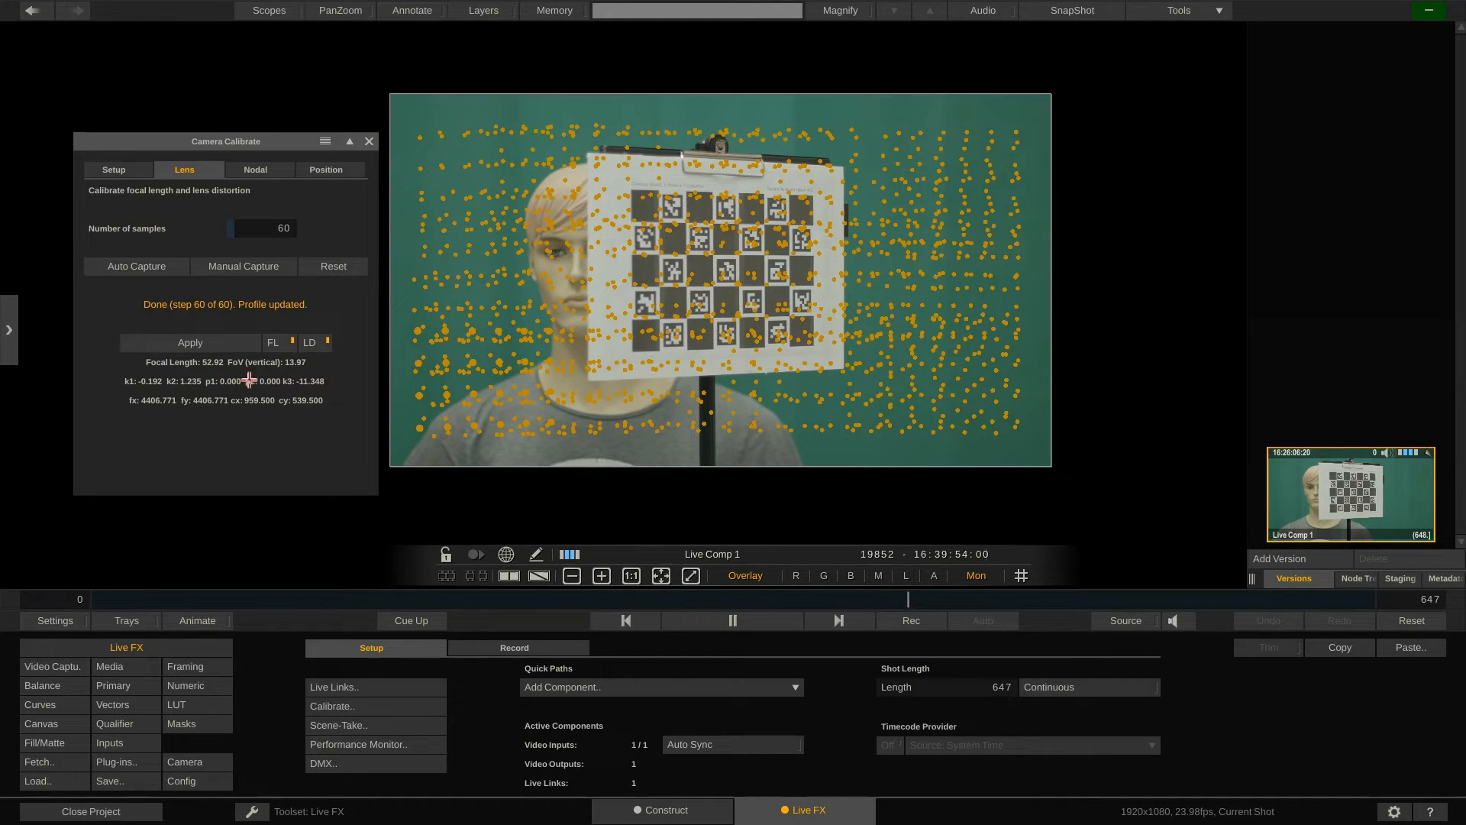
mouse_move(190, 342)
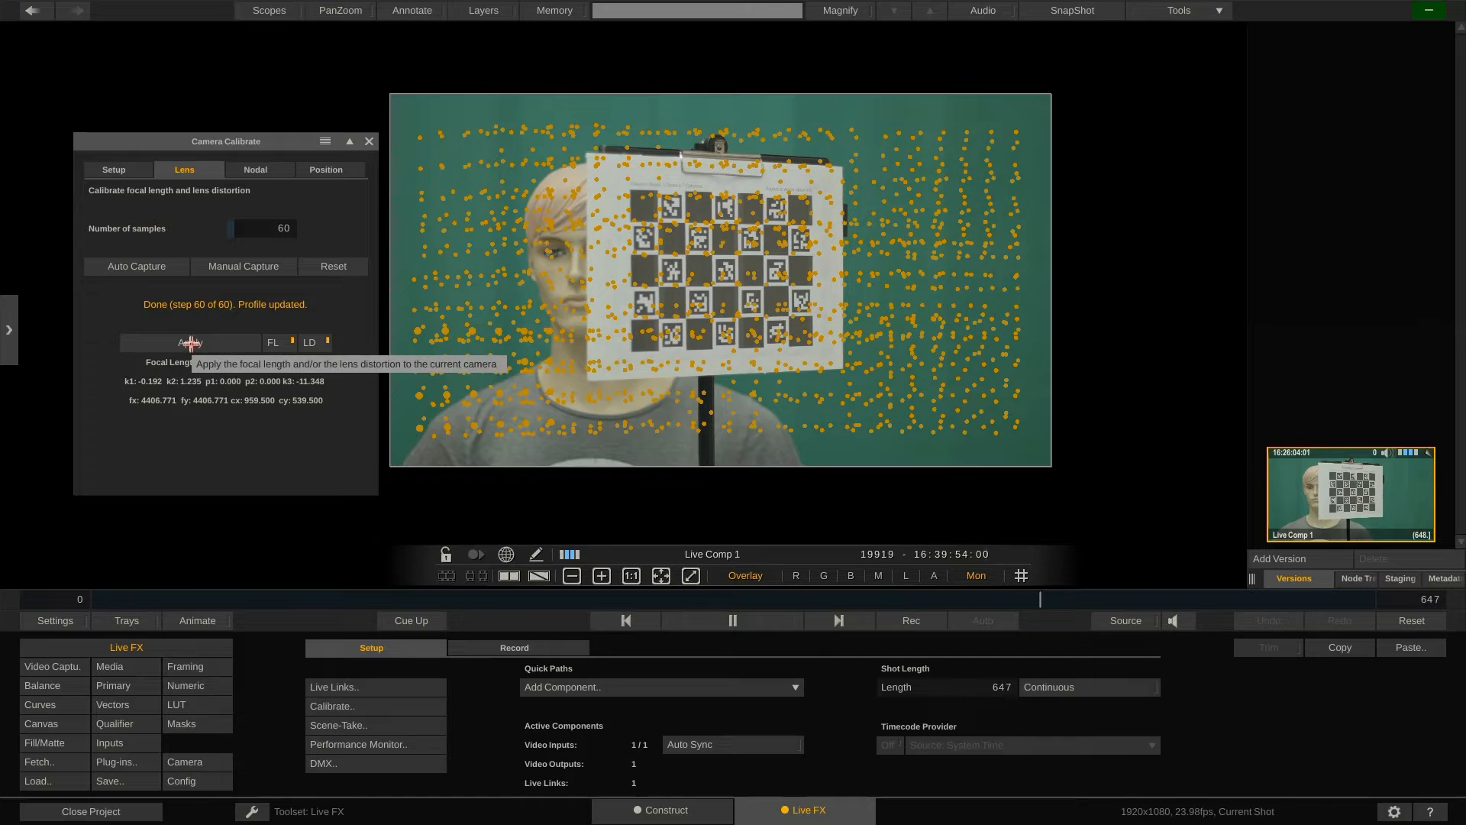
Step: Apply the 52.92 mm focal length and lens distortion to the live camera
left_click(190, 342)
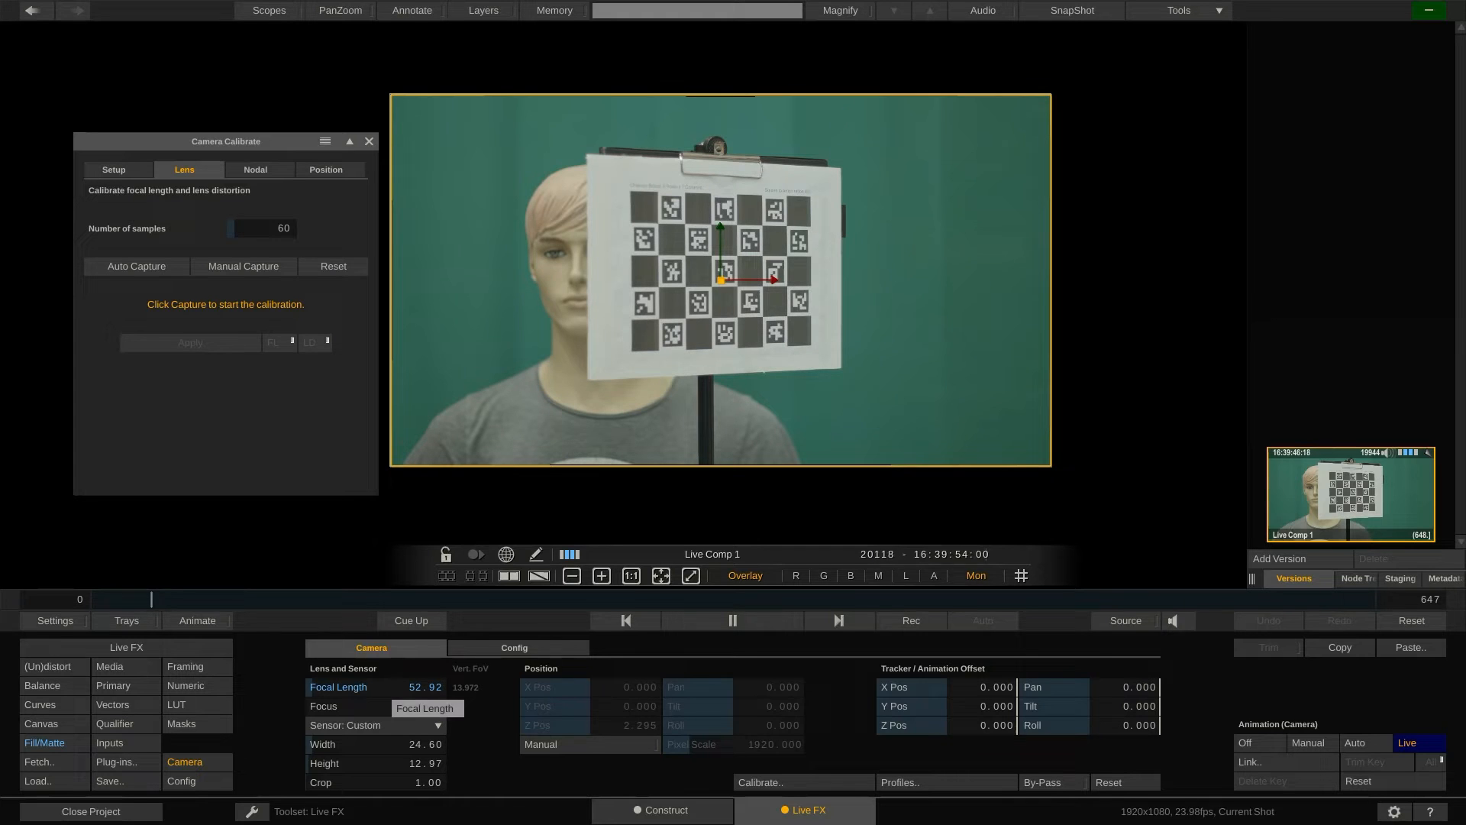
Step: Store the camera profile and bring up the Live FX Setup page for the nodal offset step
left_click(484, 11)
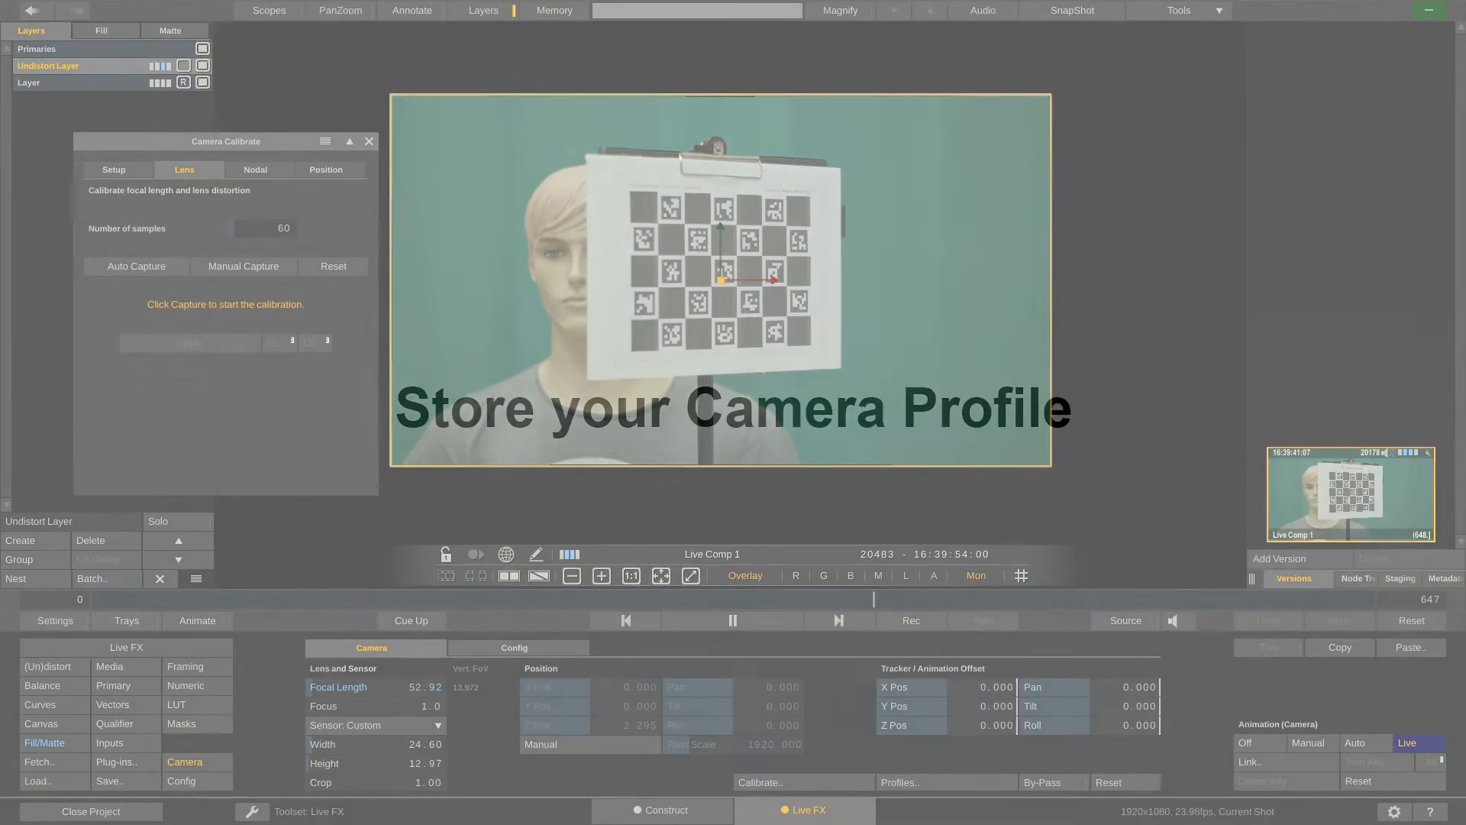
left_click(255, 170)
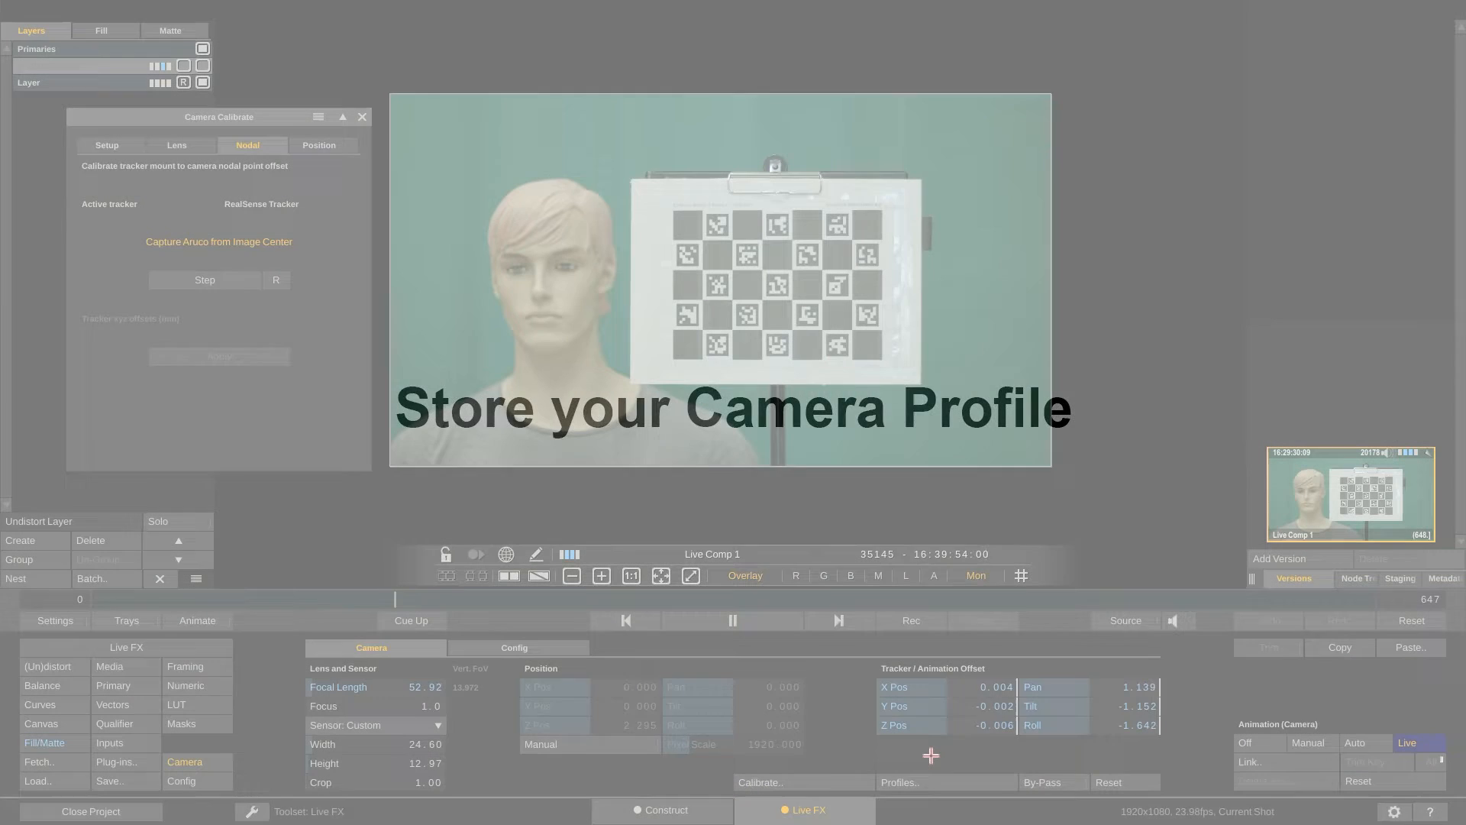
left_click(897, 781)
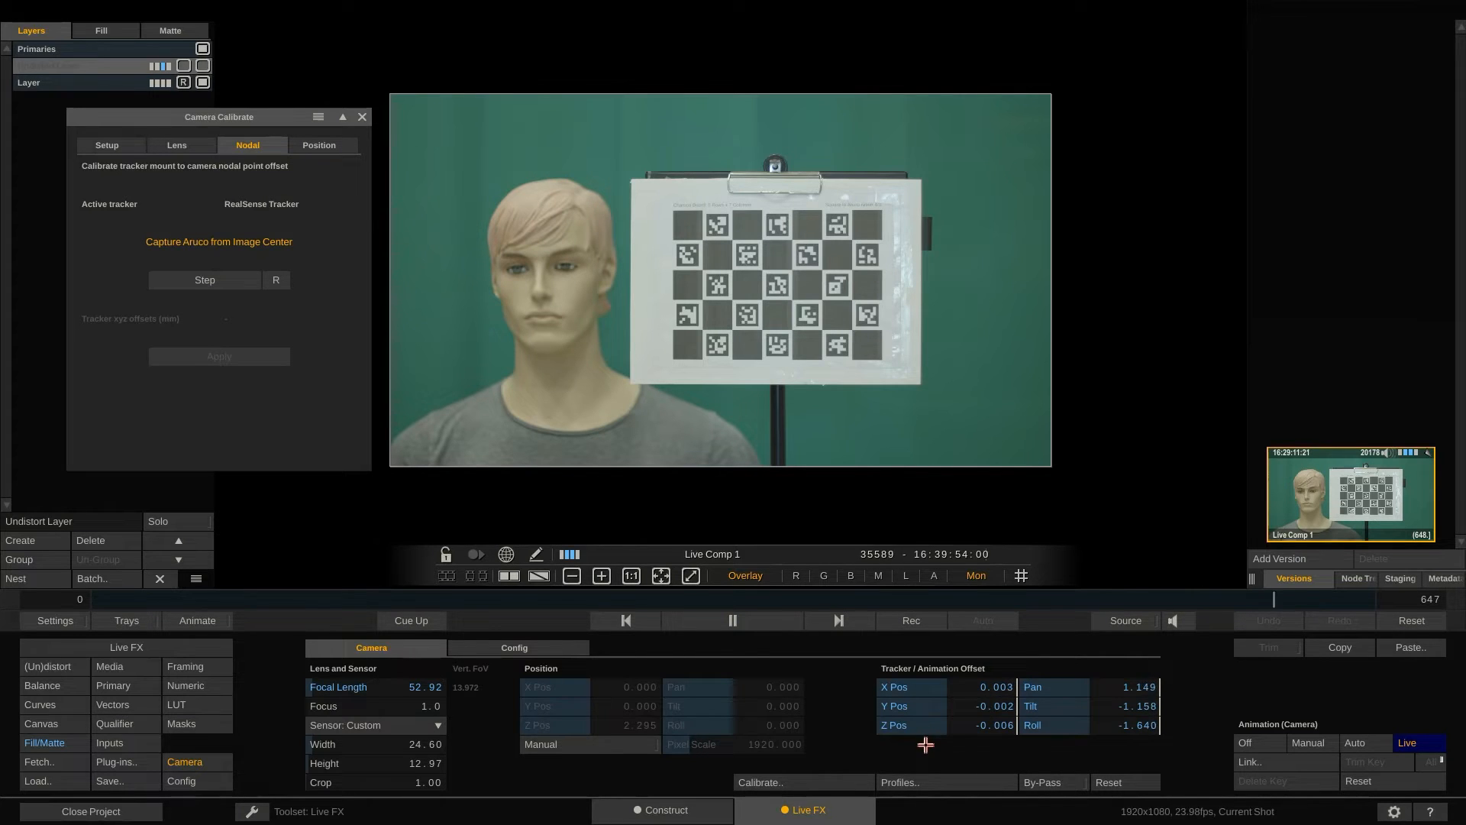
left_click(898, 782)
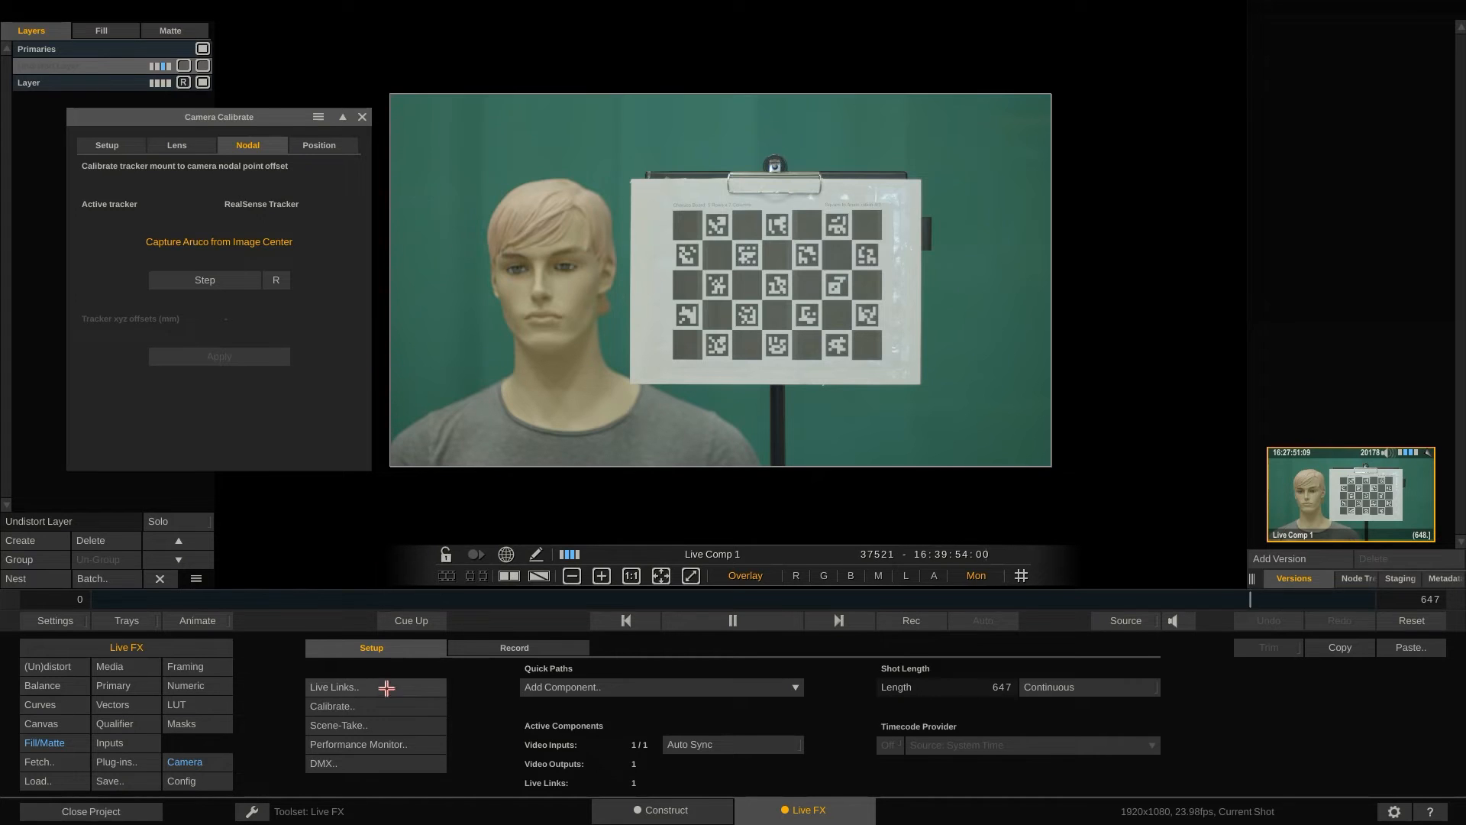
Step: Check in Live Links that the RealSense tracker mount offsets are all zero
left_click(334, 687)
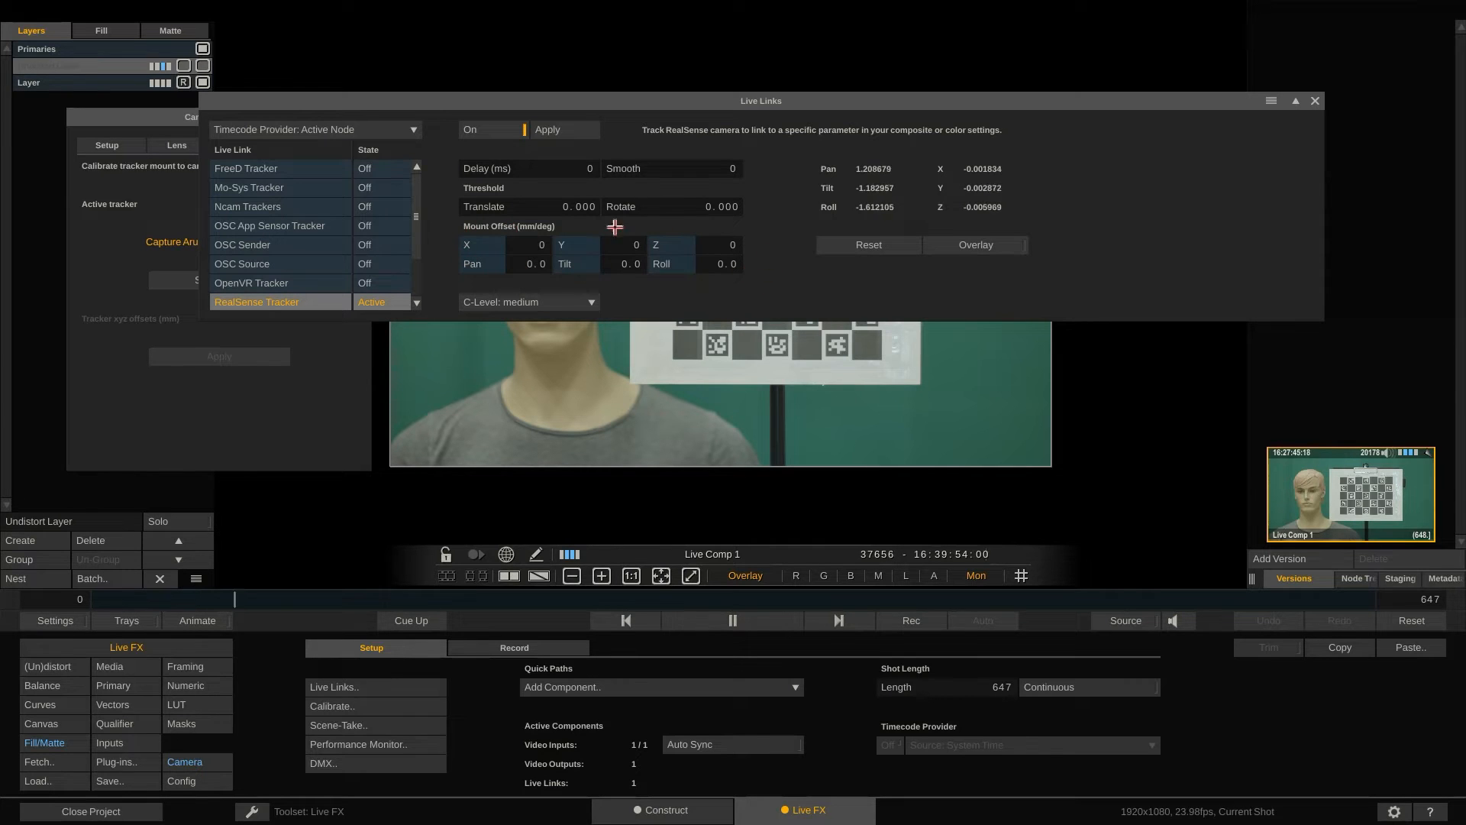
mouse_move(710, 244)
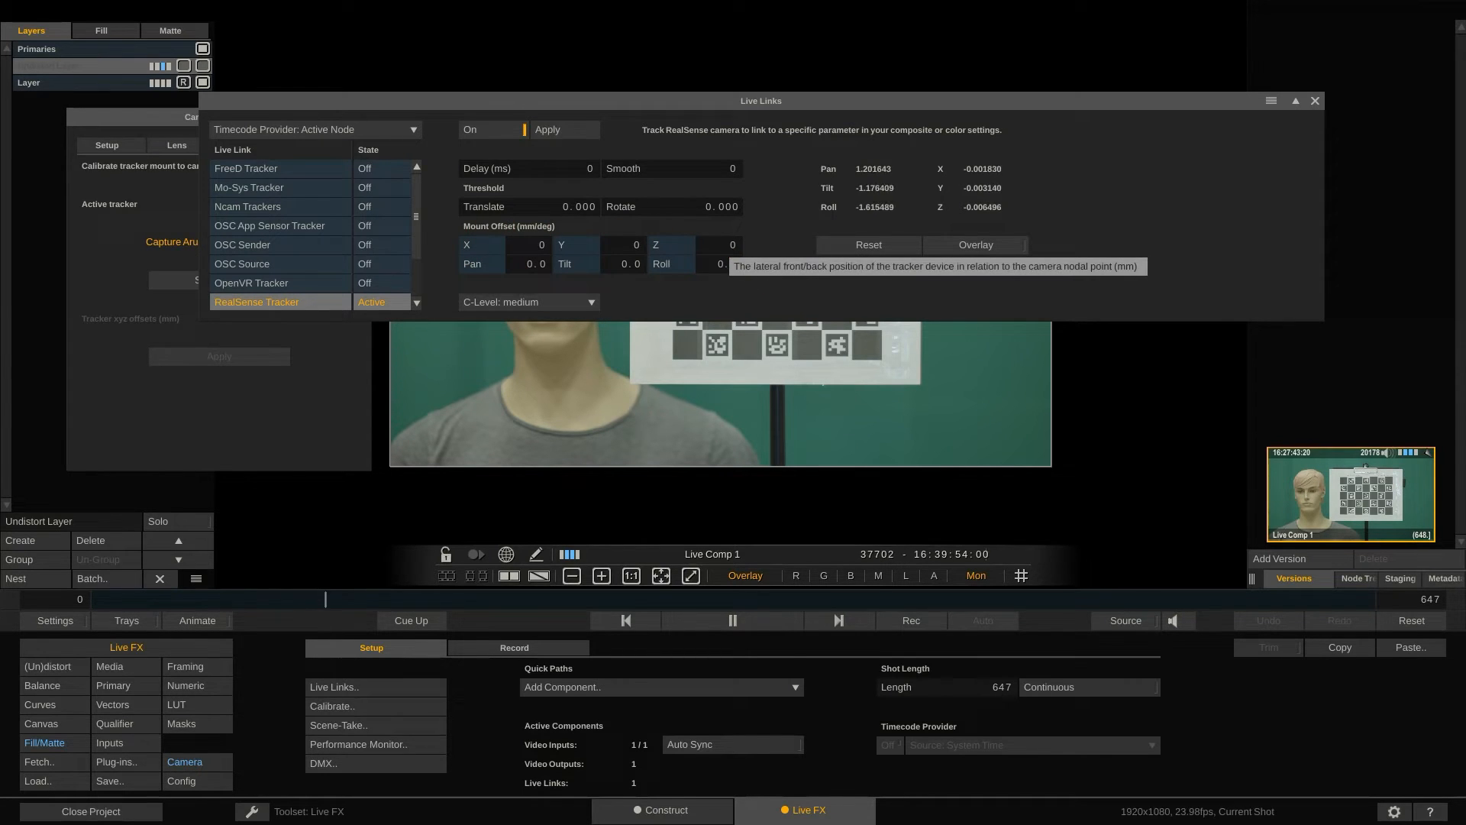
mouse_move(1315, 101)
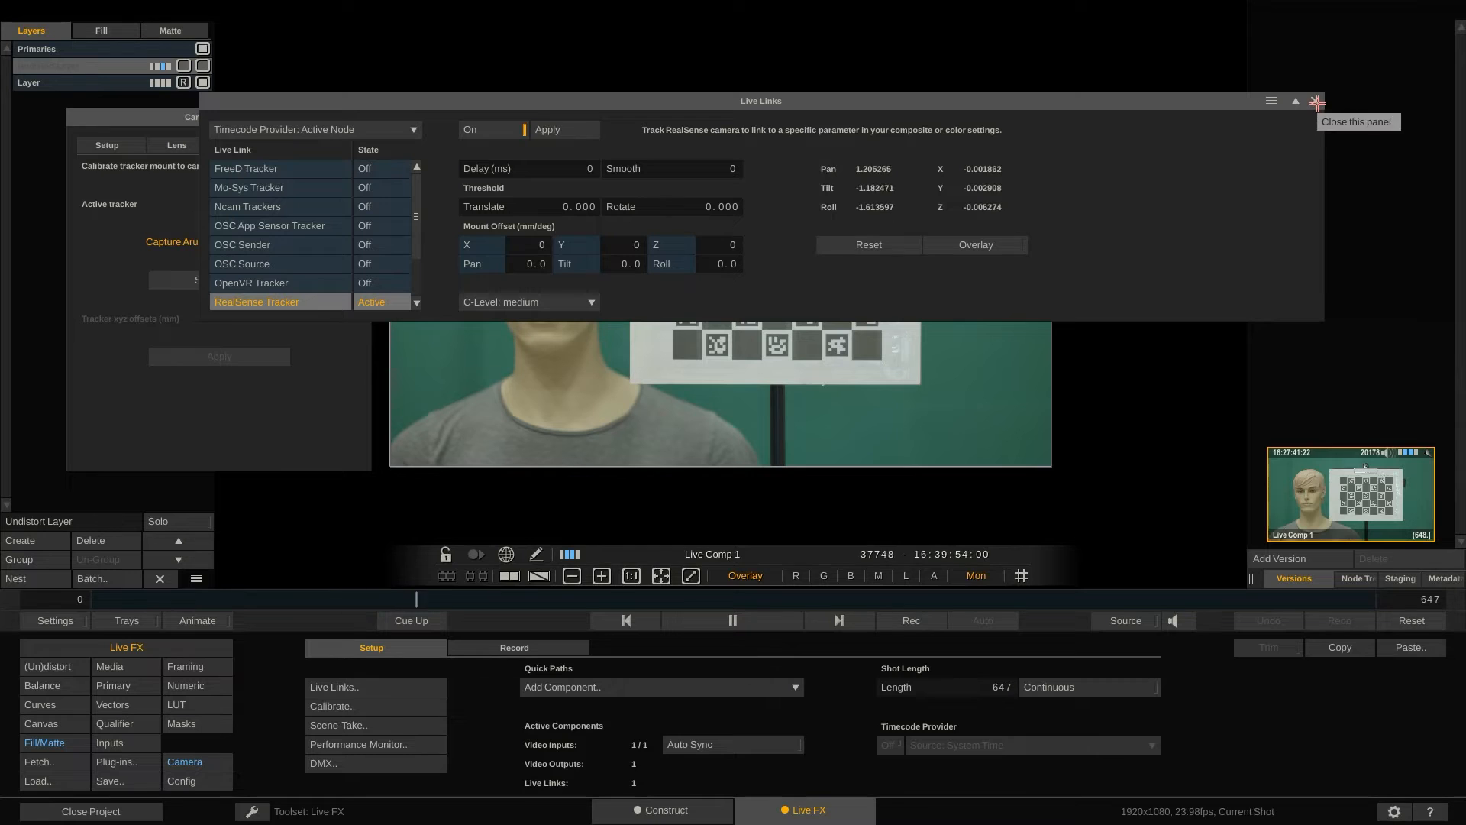
left_click(1317, 102)
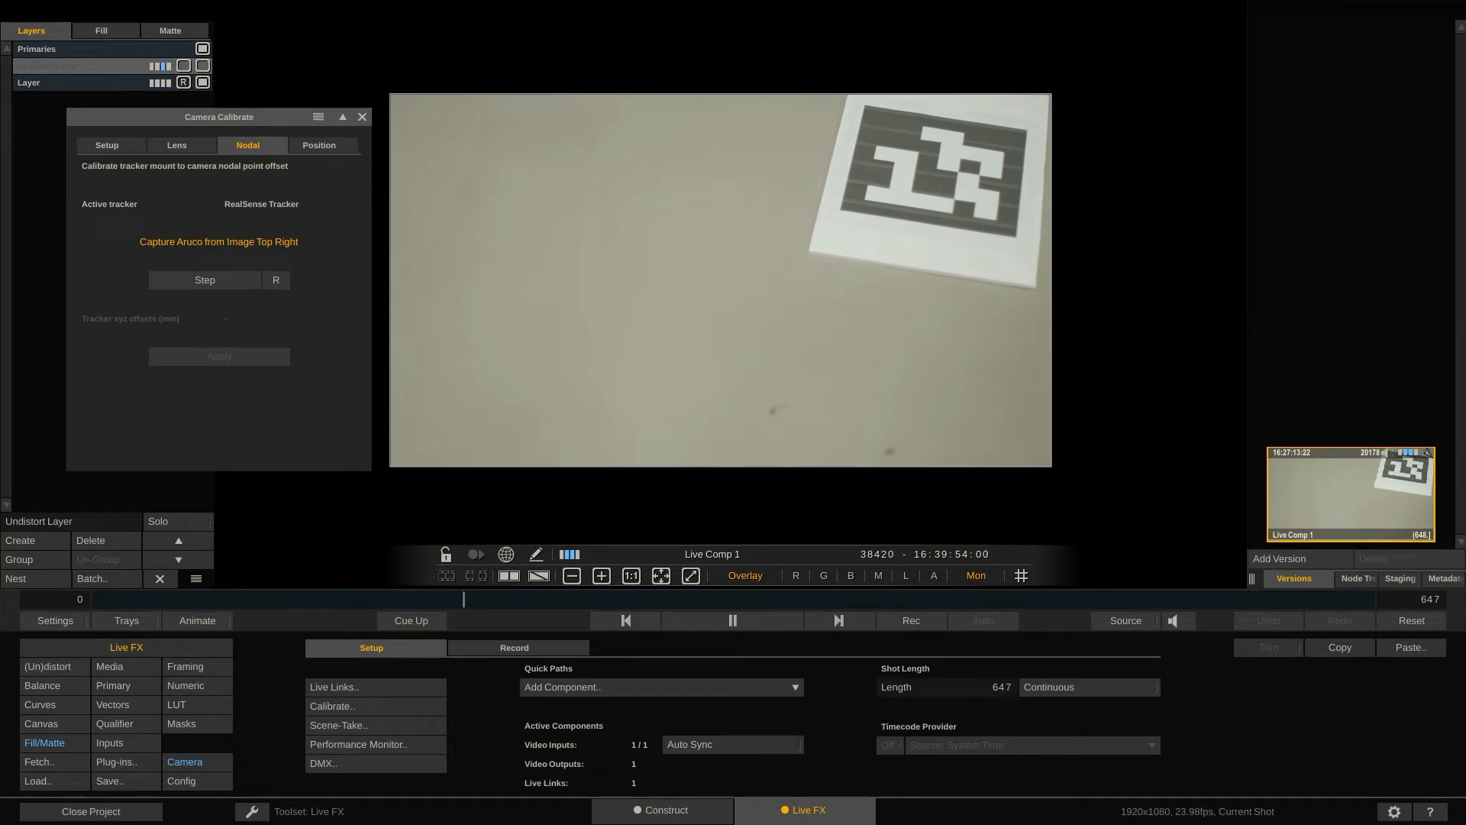
Step: Capture the top-right, top-left and bottom-left markers and apply offsets 65.758, 82.897, 67.524 mm
left_click(203, 280)
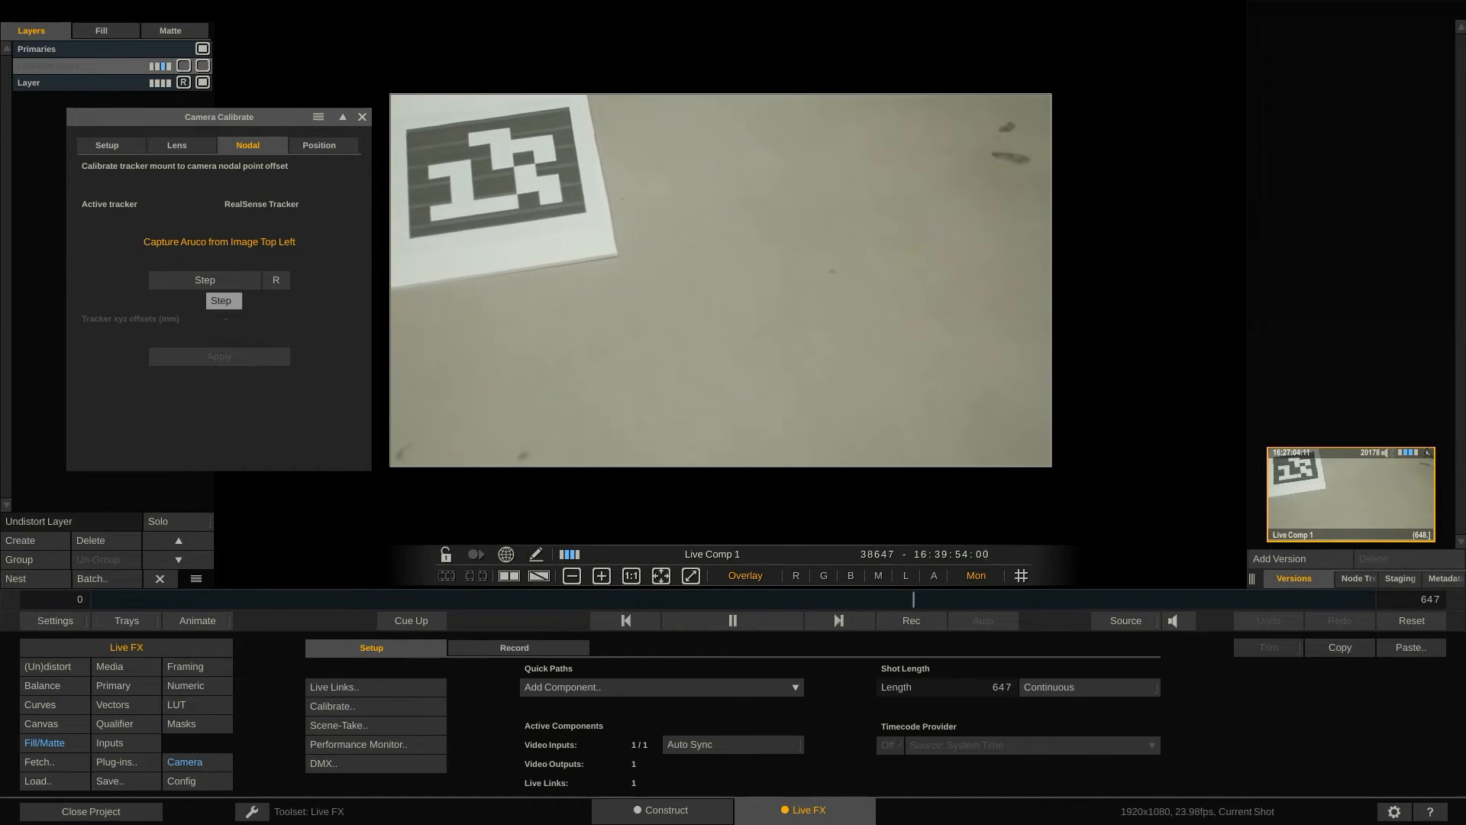
left_click(220, 300)
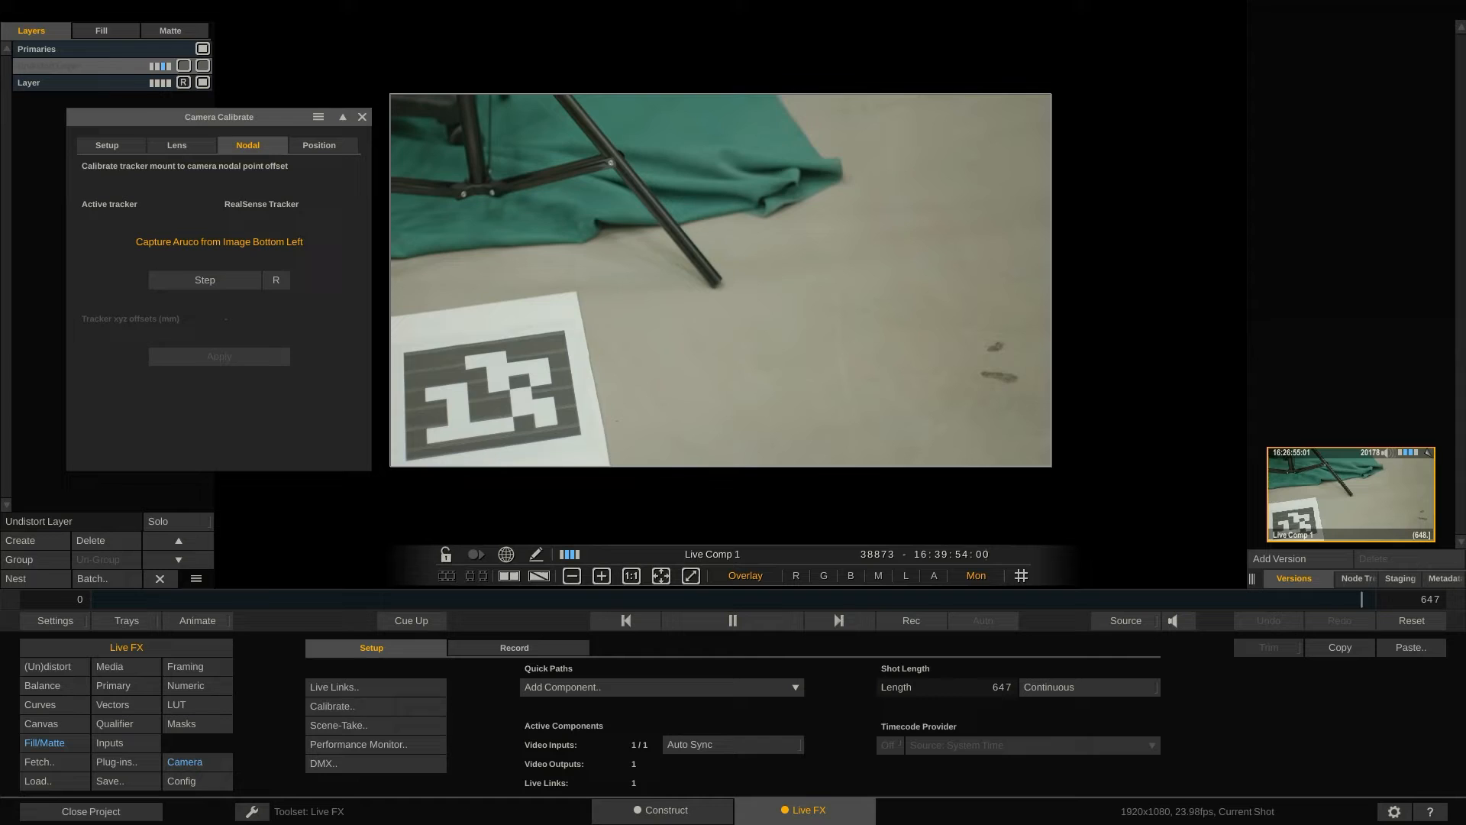
left_click(203, 281)
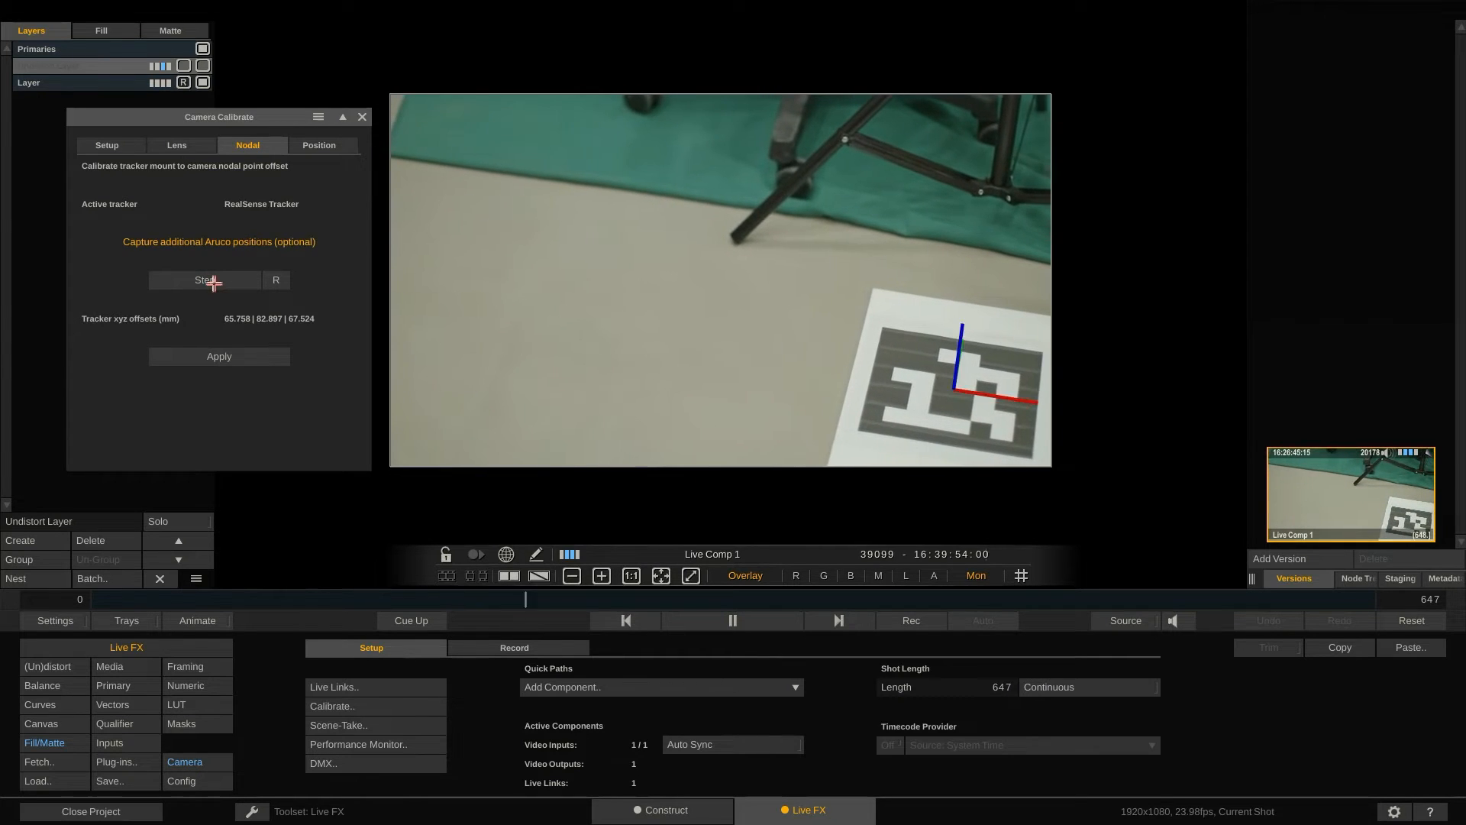
mouse_move(218, 355)
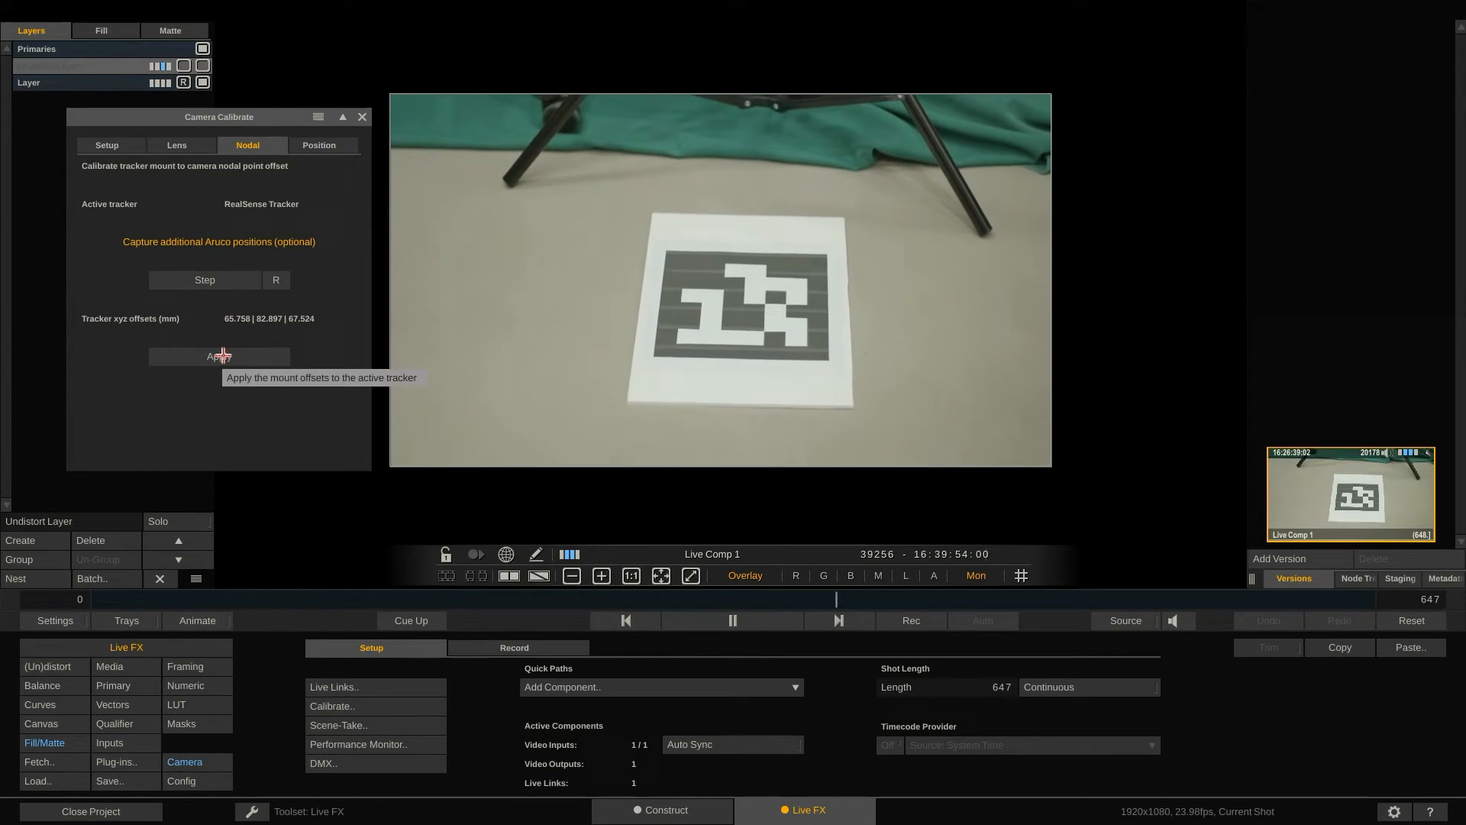
left_click(335, 686)
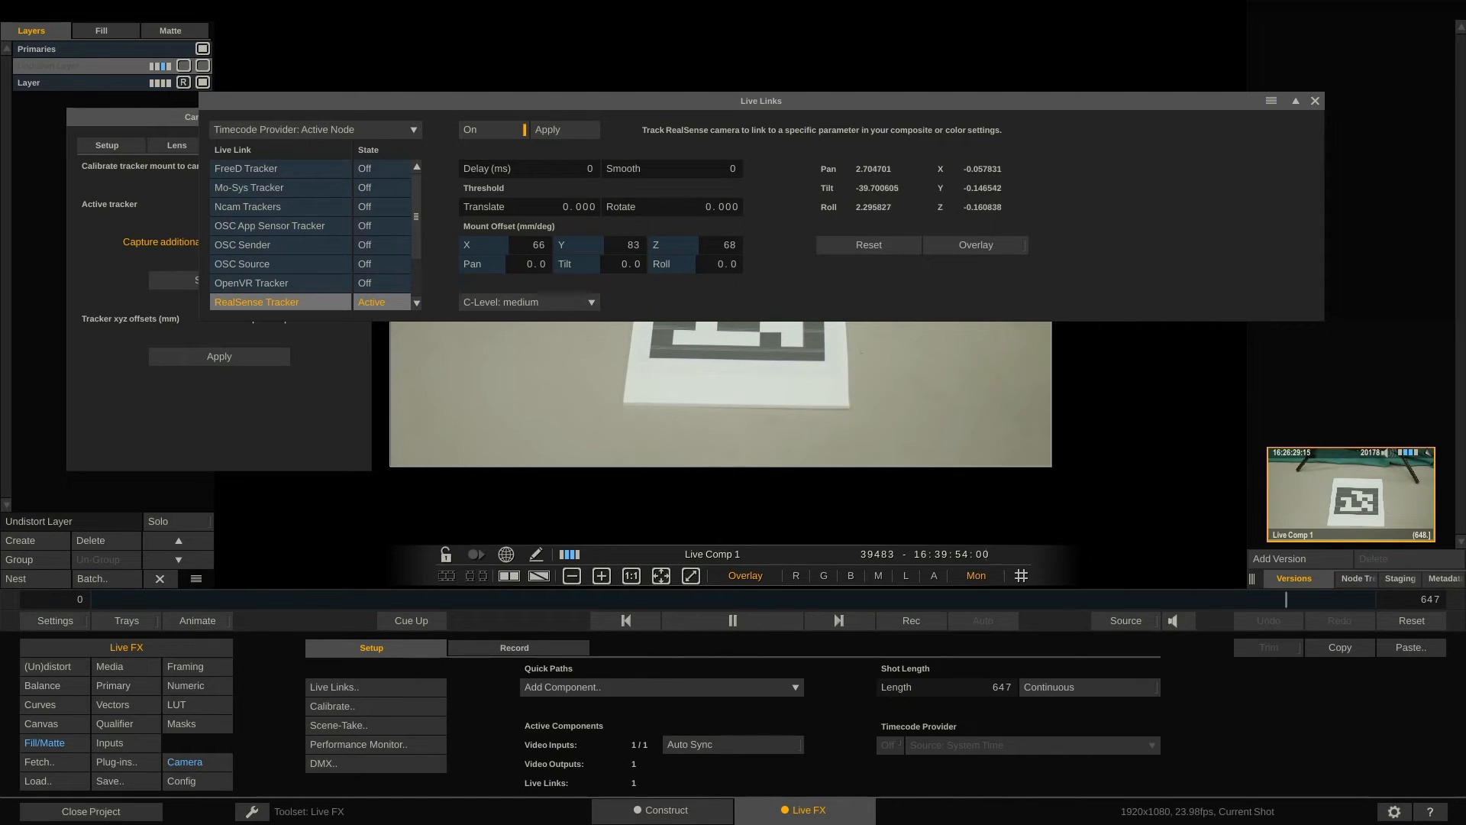
Step: Close Live Links and move to the camera Position calibration step
left_click(1315, 100)
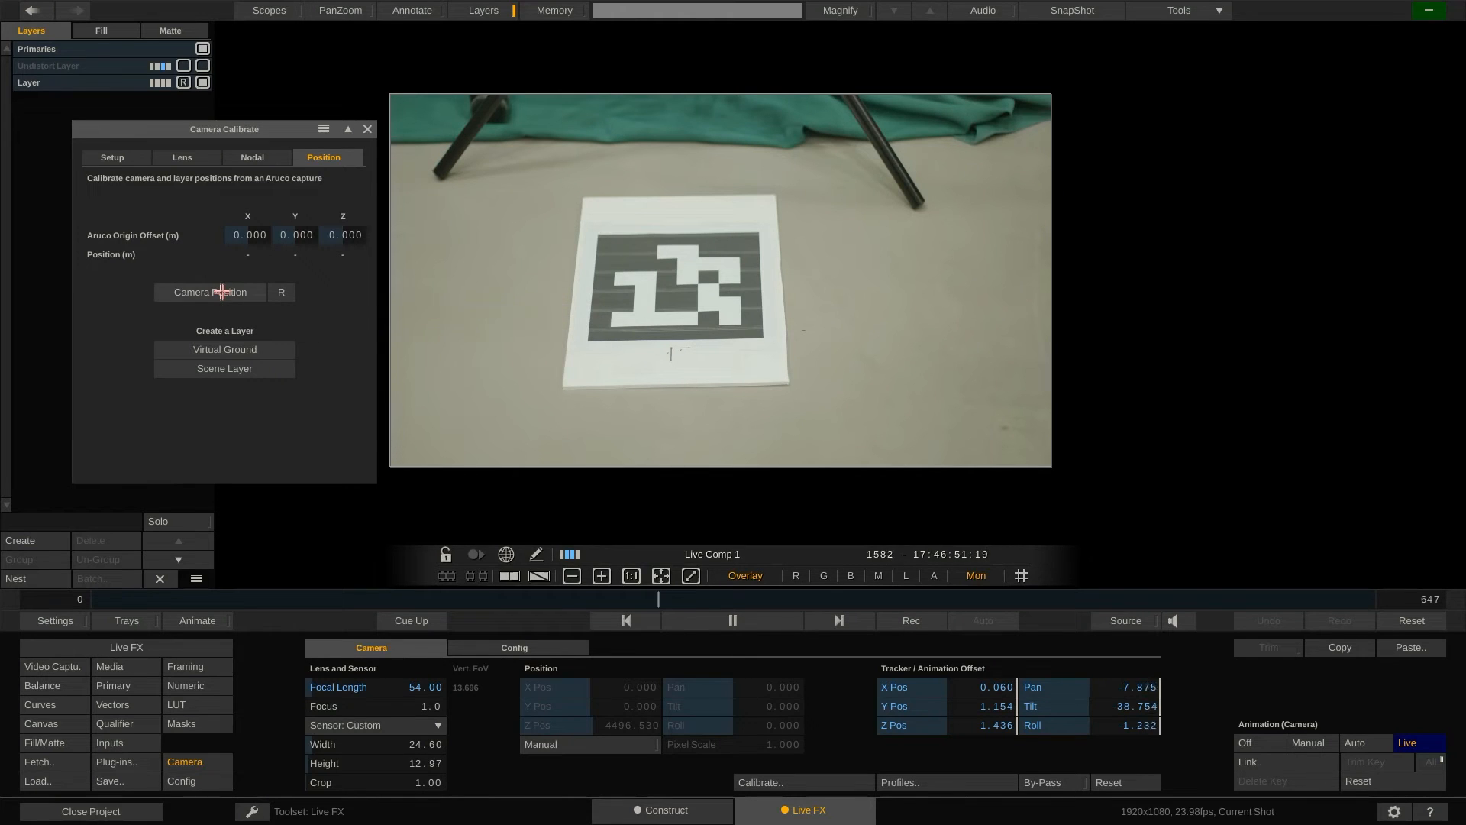
Step: Compute the camera position from the floor marker: 0.067, 1.164, 1.430 m
left_click(209, 292)
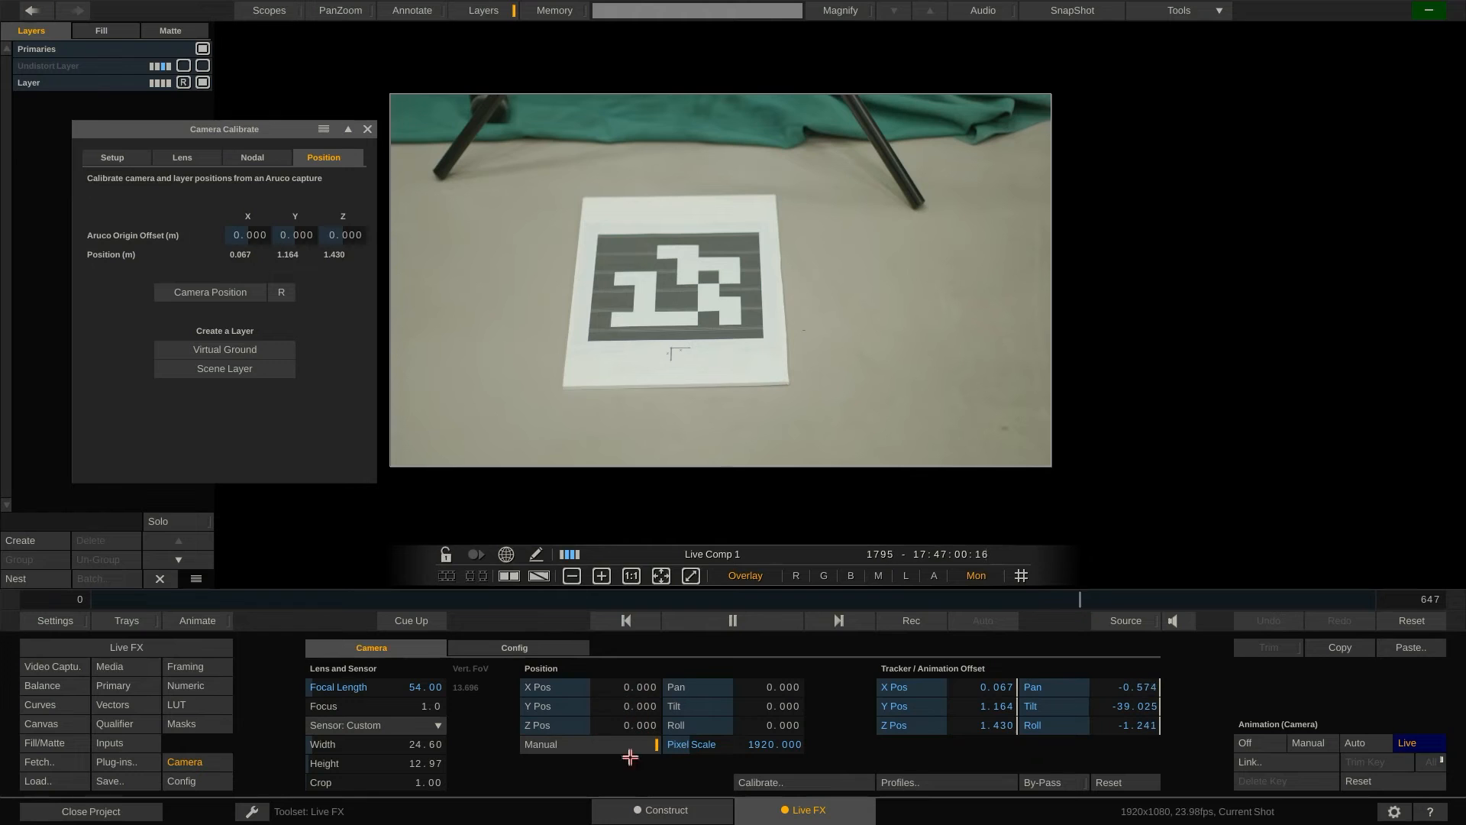
mouse_move(614, 719)
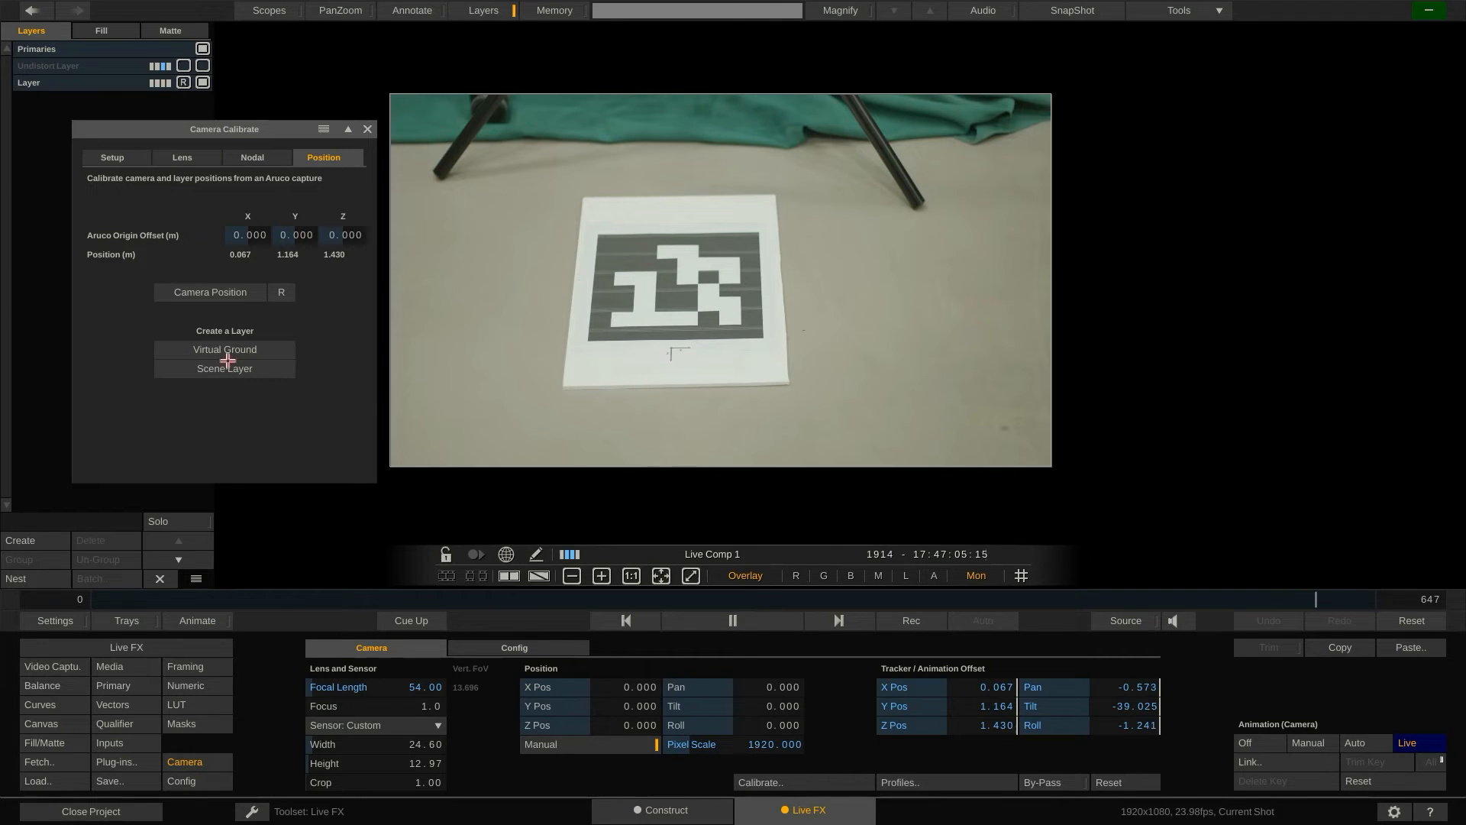
mouse_move(228, 363)
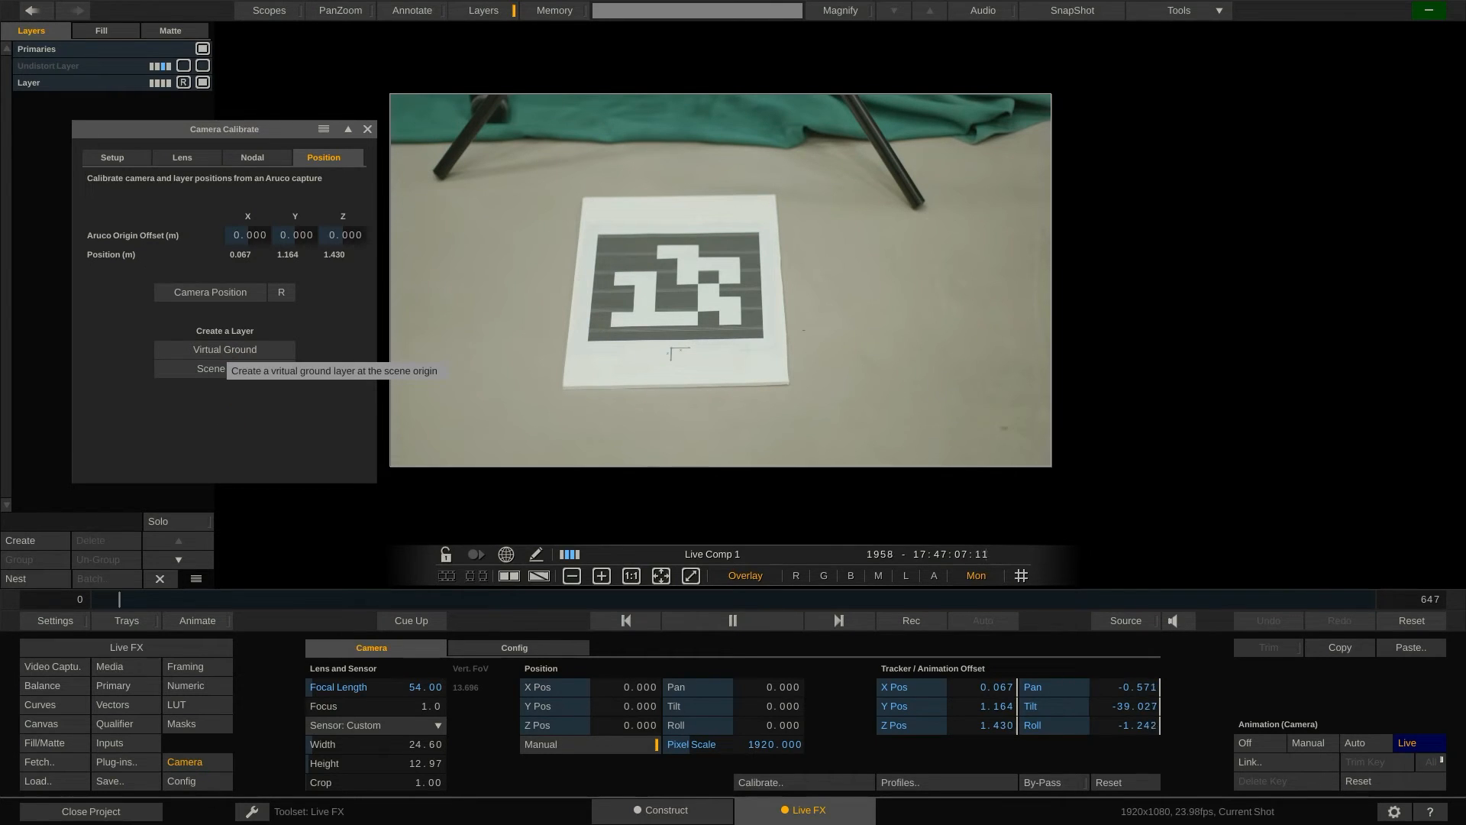
Step: Add a Virtual Ground layer at the scene origin so its checker grid overlays the floor marker
left_click(225, 348)
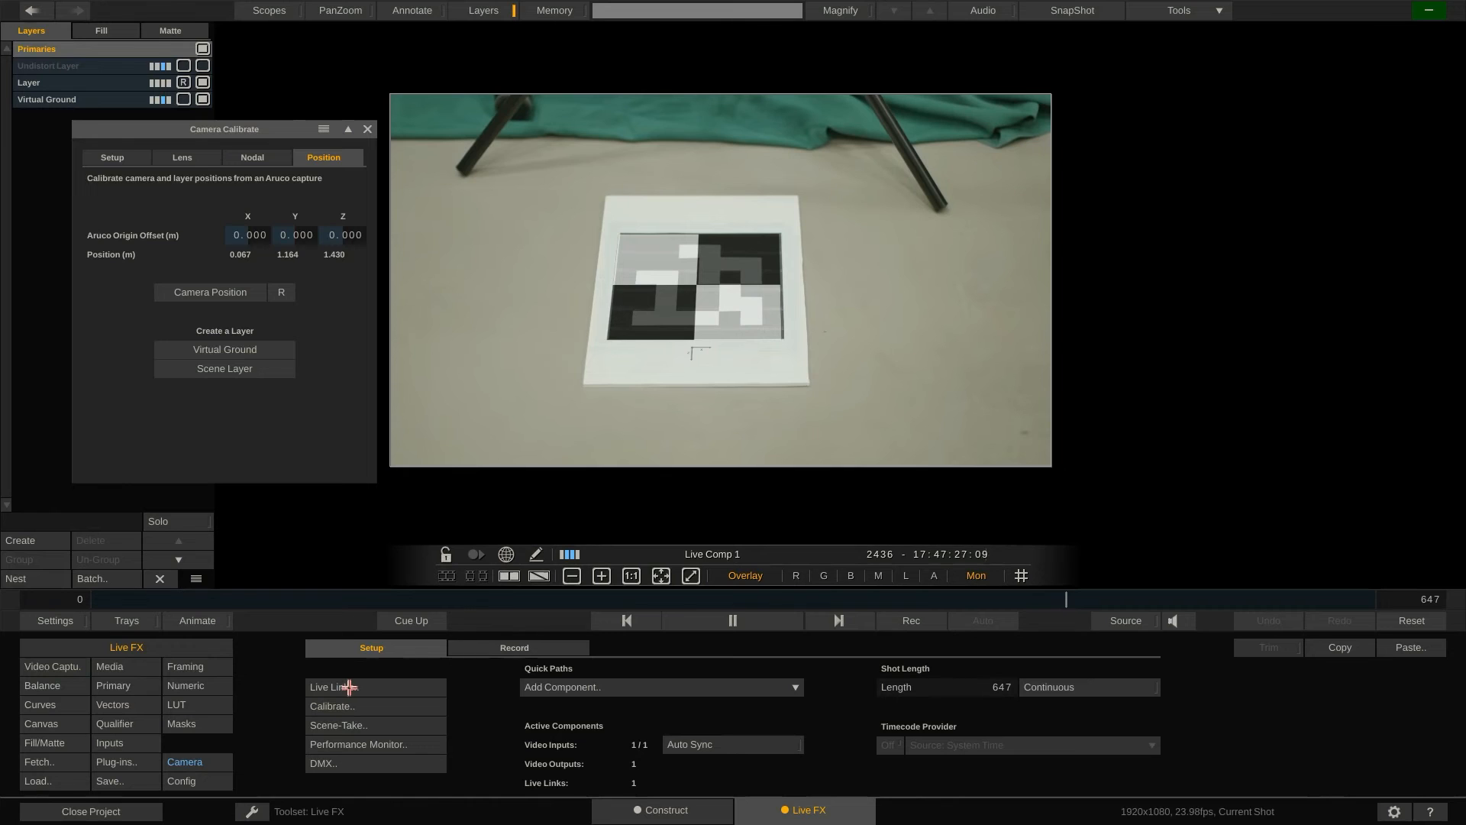
left_click(335, 685)
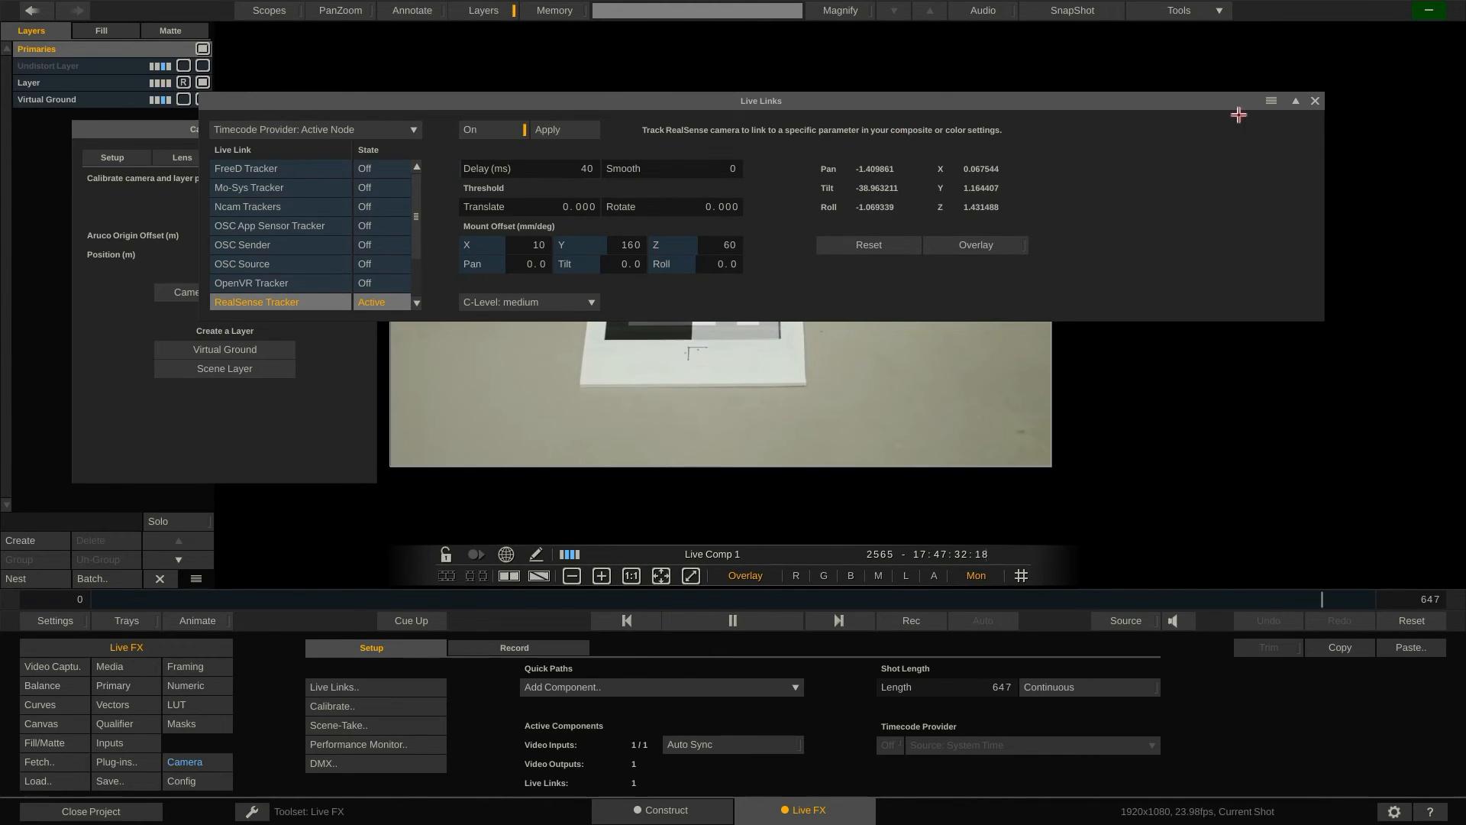
left_click(1315, 101)
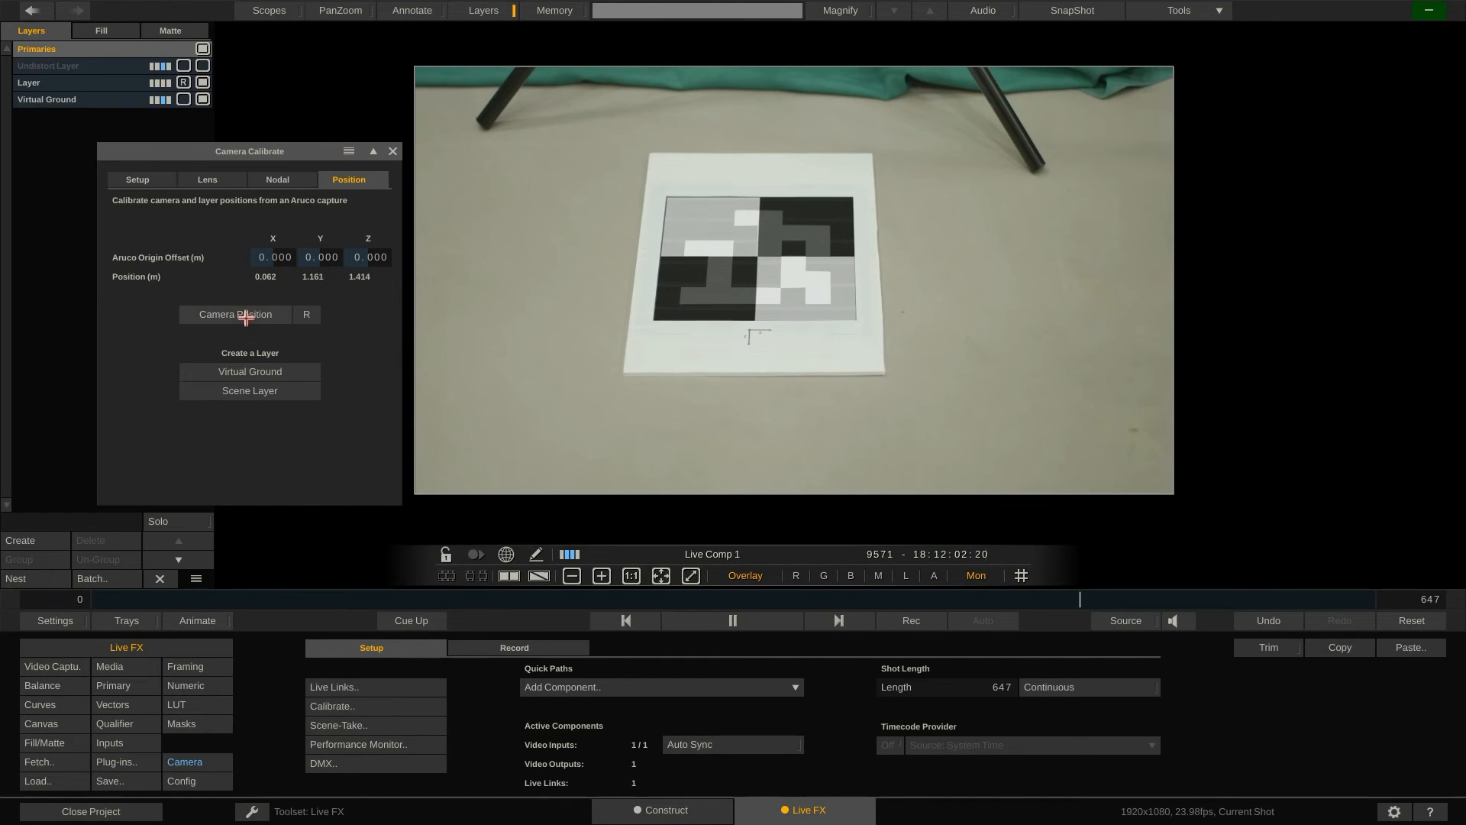
Step: Recalculate the camera position from the wall marker, reading about 0.058, 1.158, 1.412 m
left_click(235, 315)
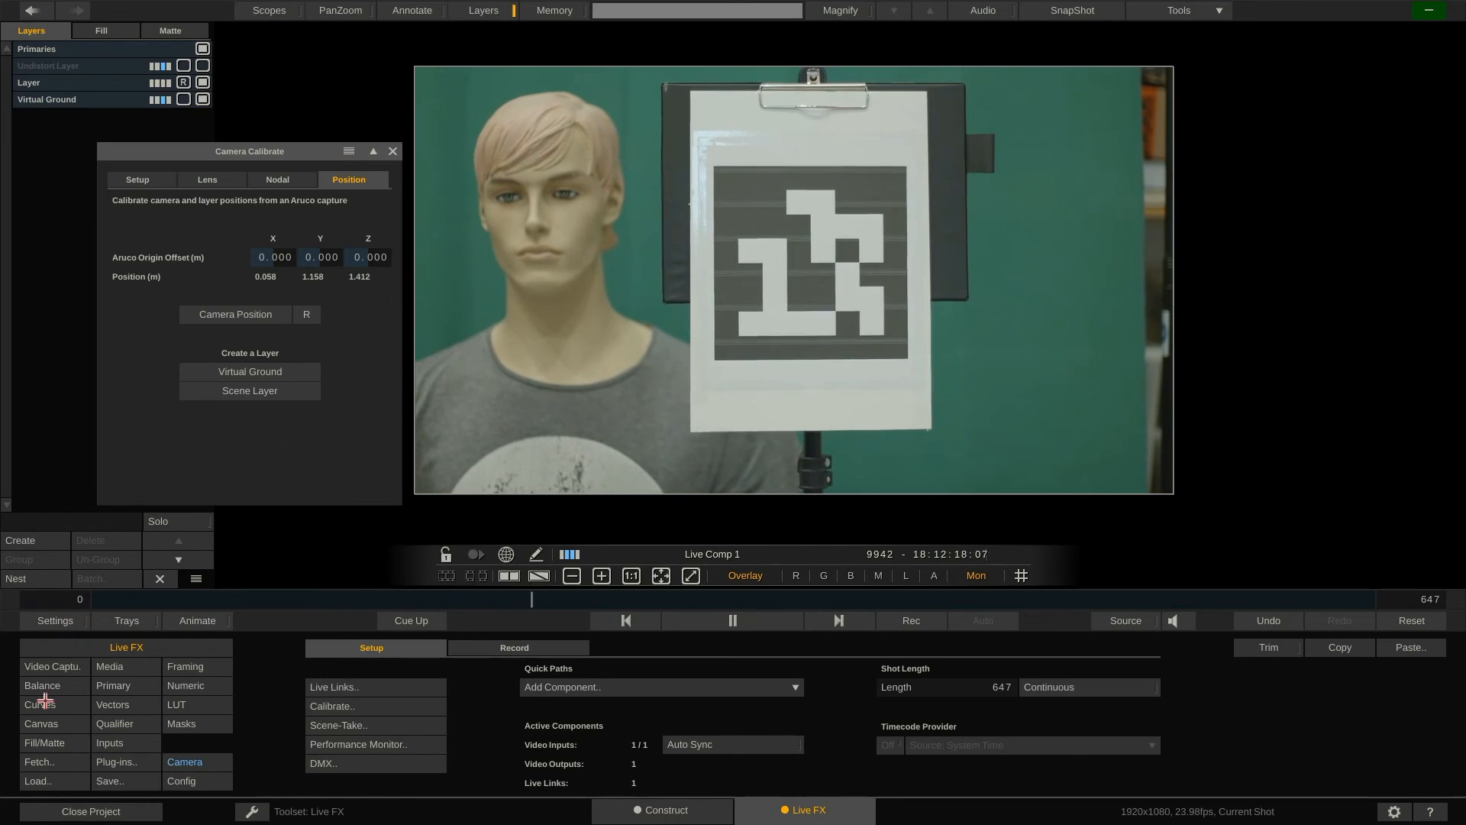
Step: Add the 'assimilate' 3D logo scene layer anchored on the wall-mounted Aruco marker
left_click(665, 809)
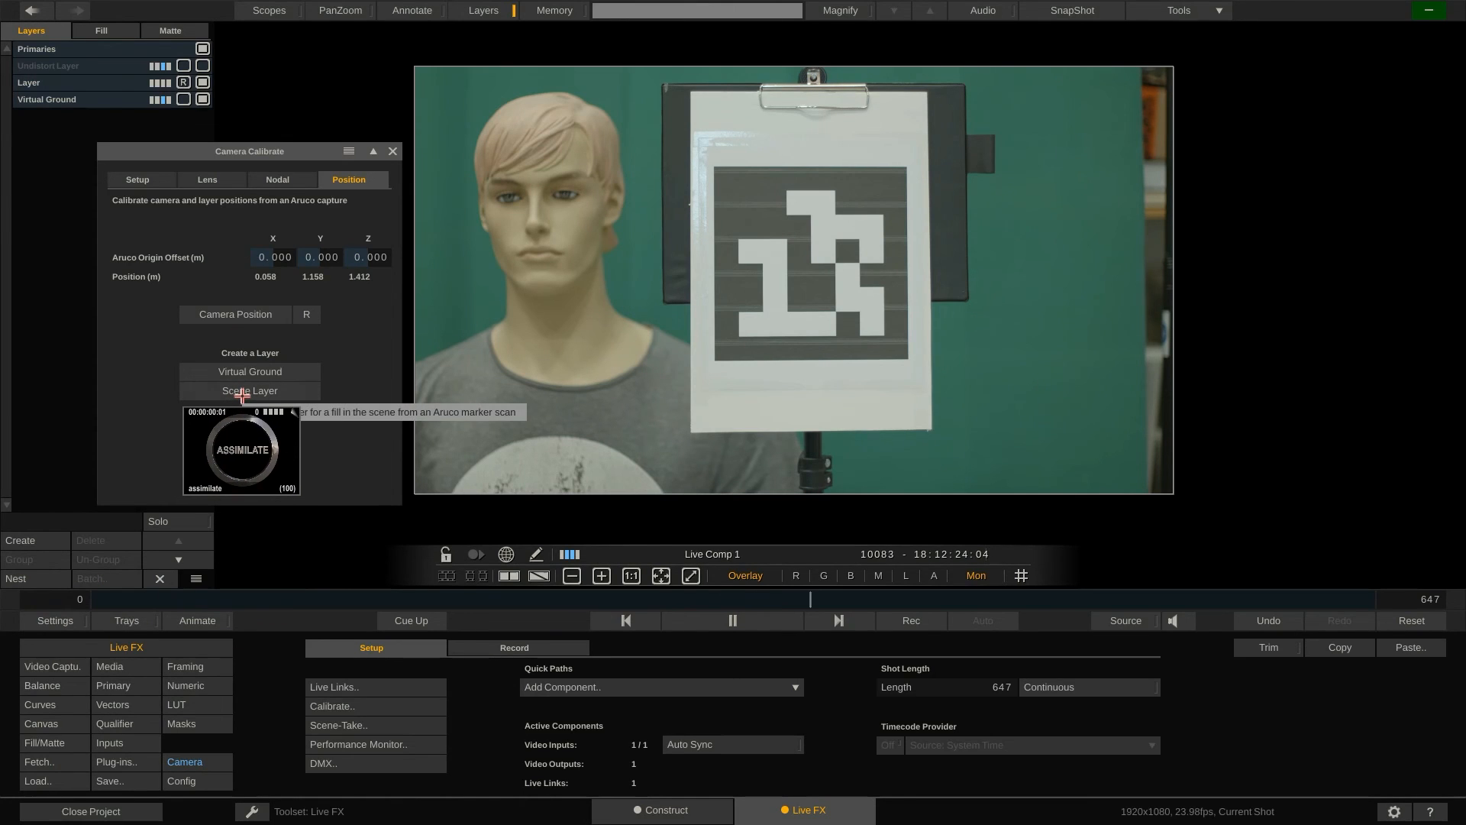
left_click(248, 389)
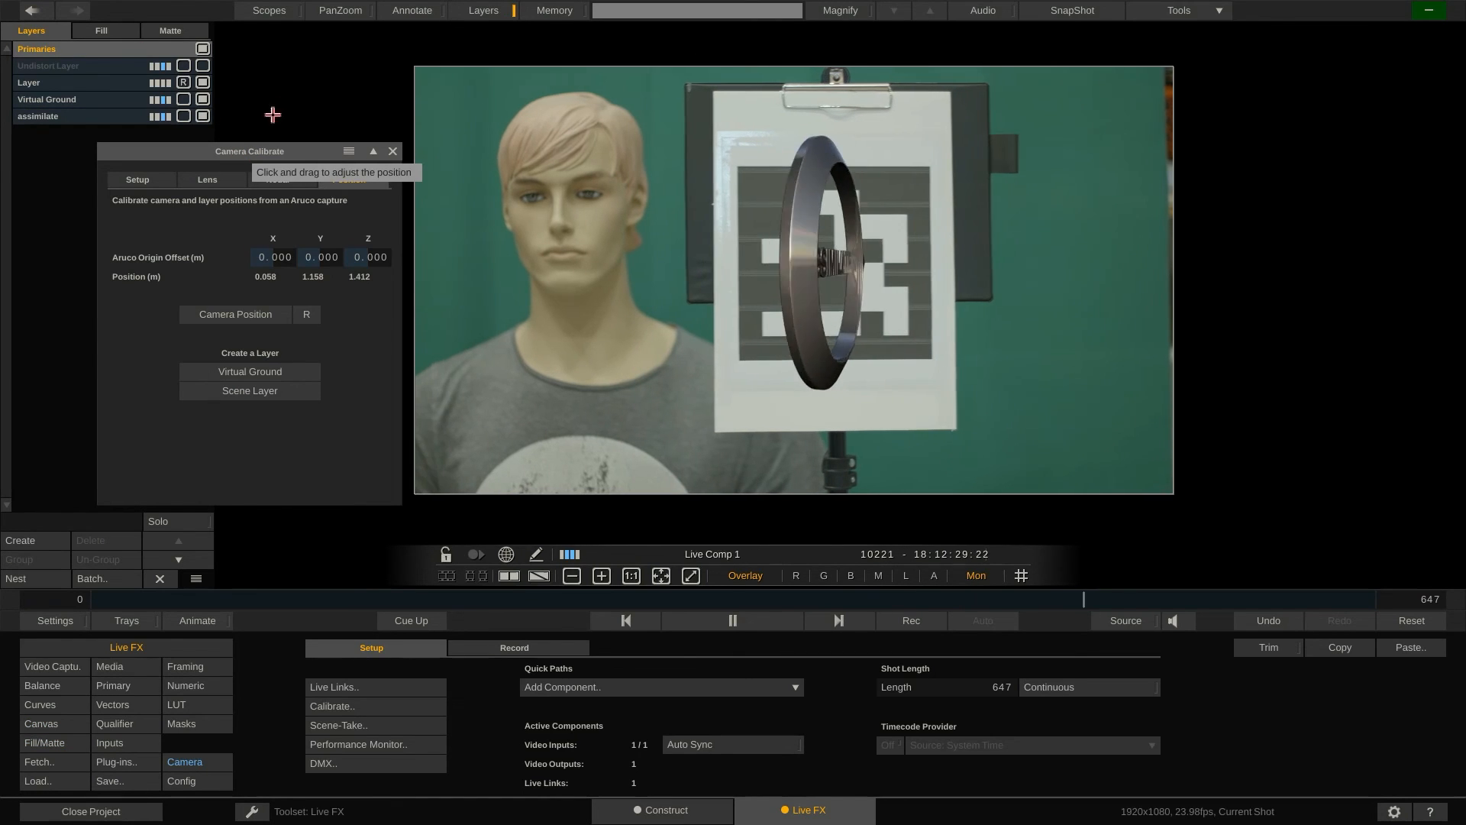
left_click(348, 180)
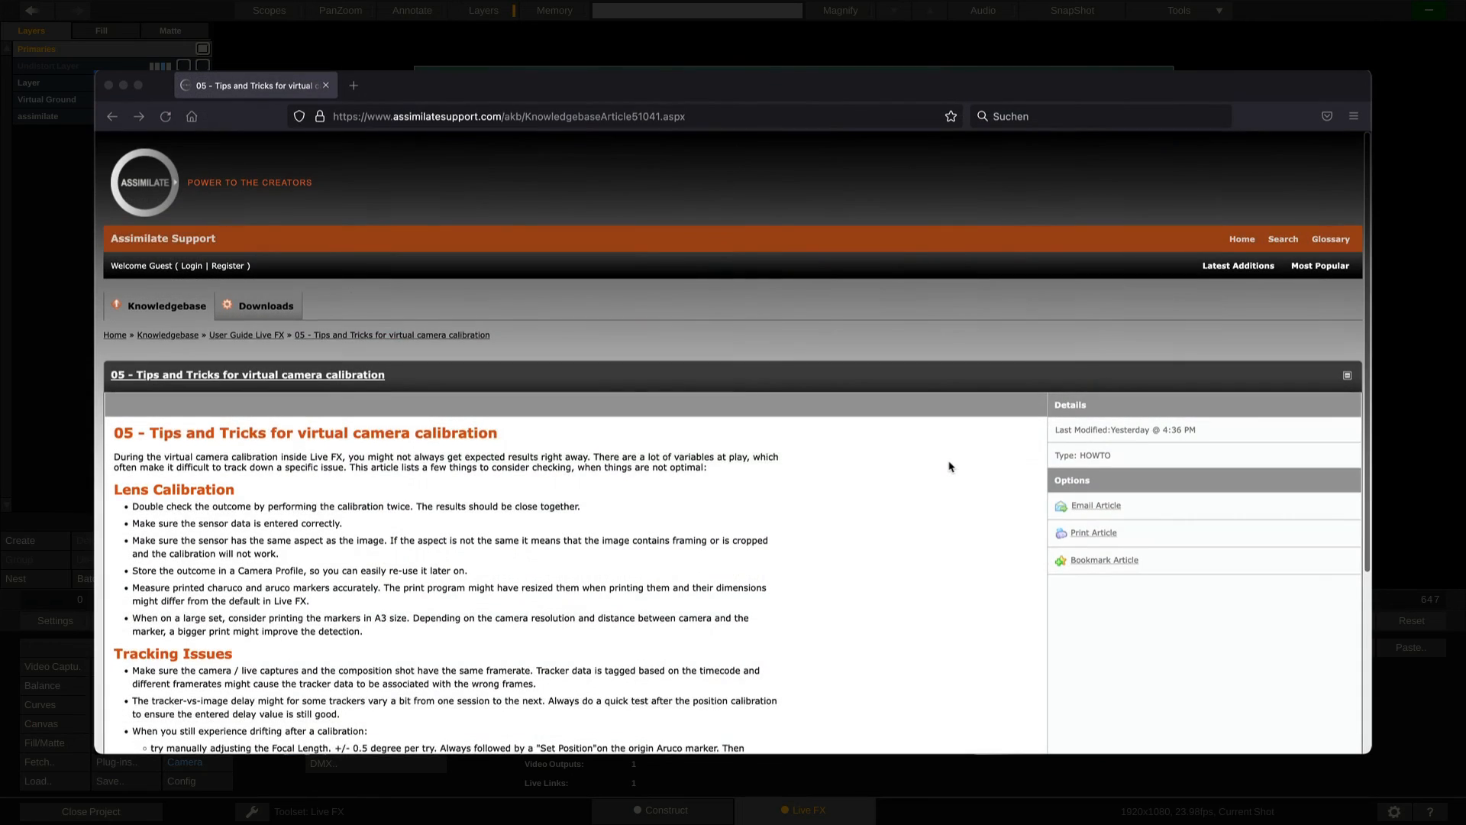
Step: Scroll through the Lens Calibration and Tracking Issues advice in the calibration tips article
scroll("down", 3)
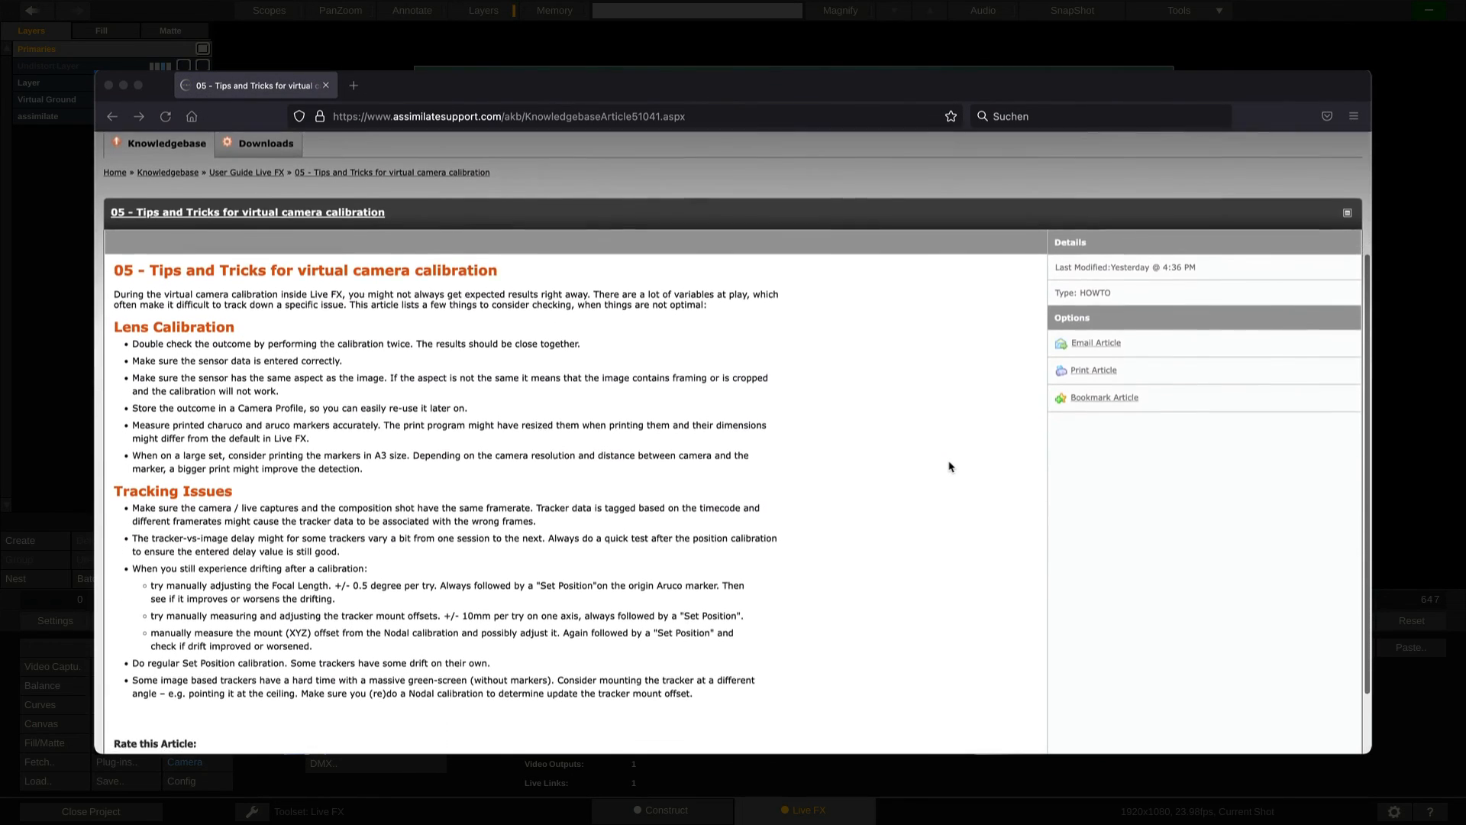
scroll("up", 3)
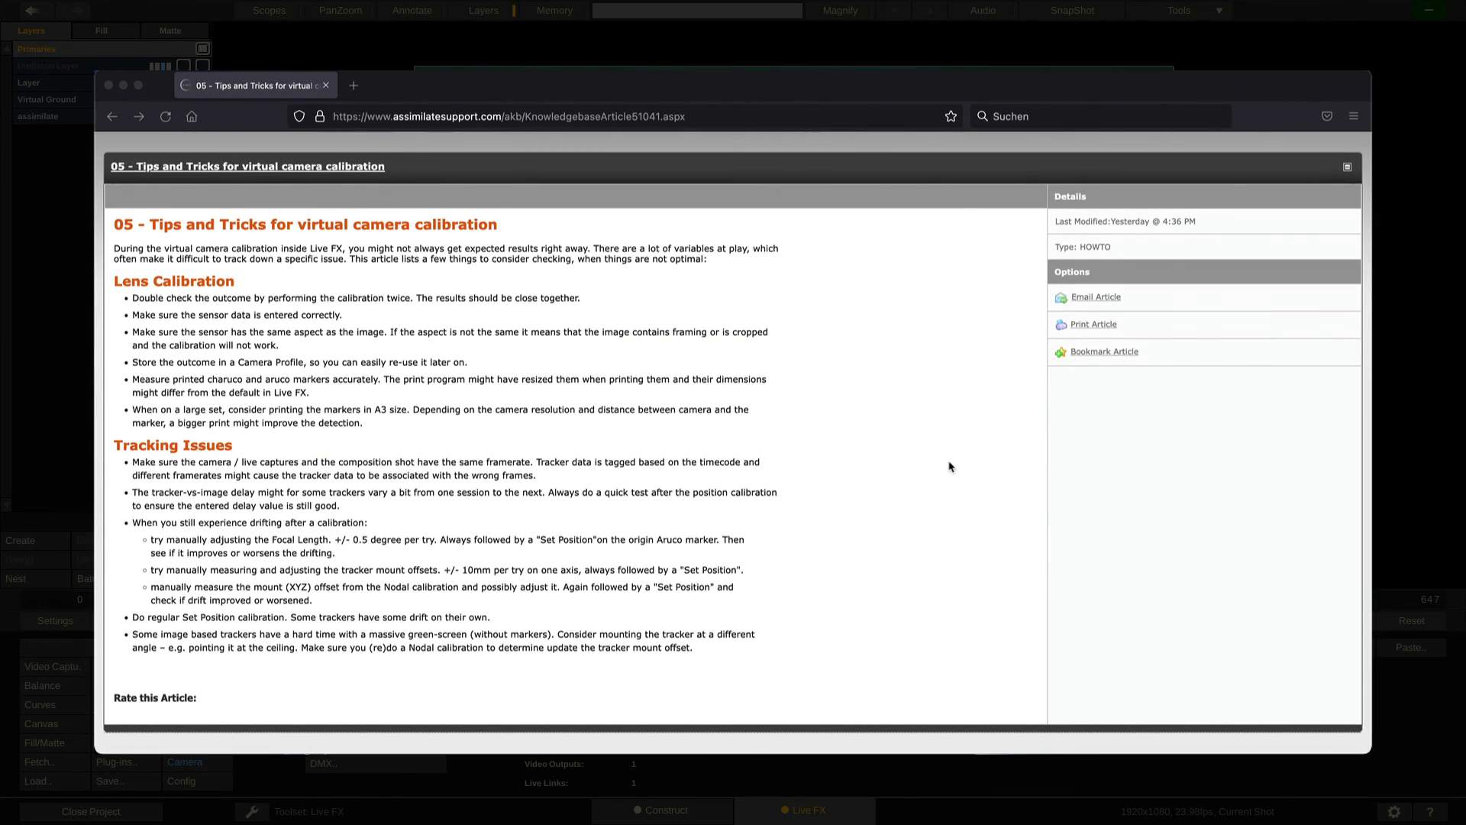